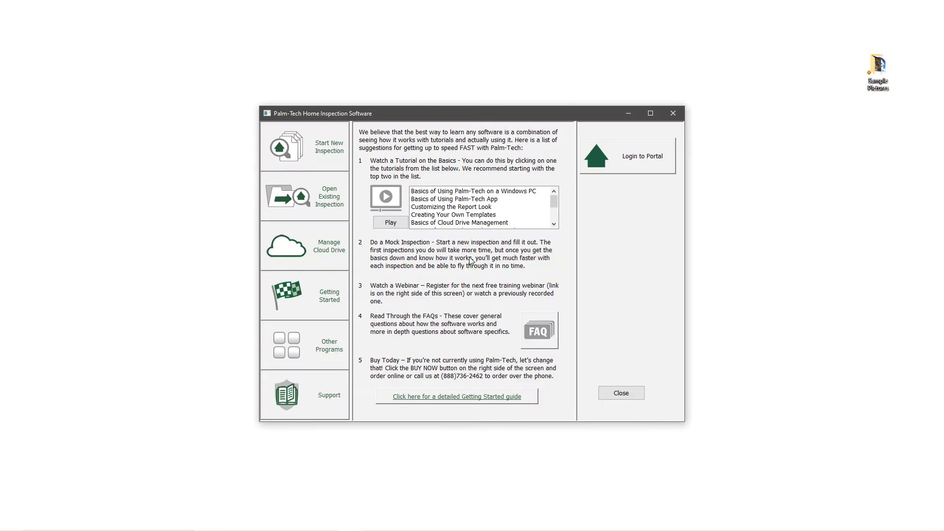
# Start a new inspection from House.tmx and save it as Test
pyautogui.click(305, 145)
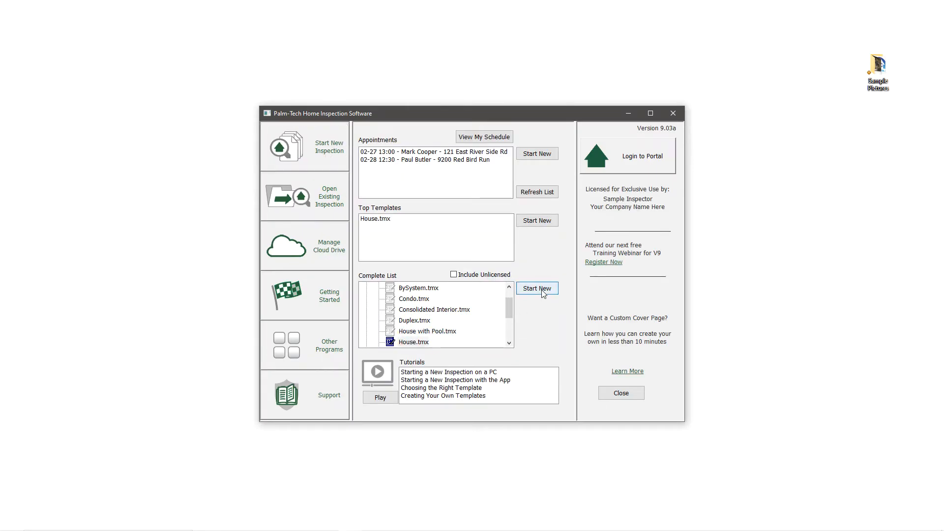
pyautogui.click(537, 288)
pyautogui.write('Test')
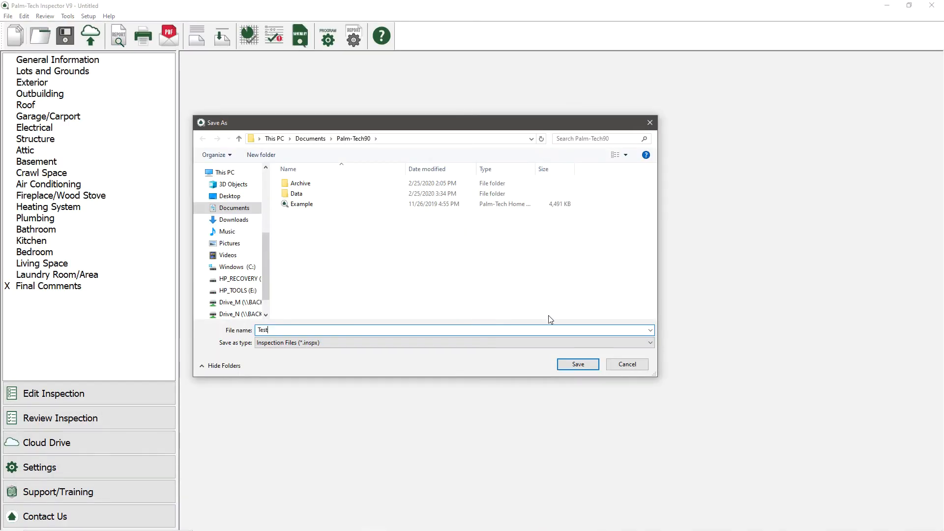
pyautogui.click(577, 364)
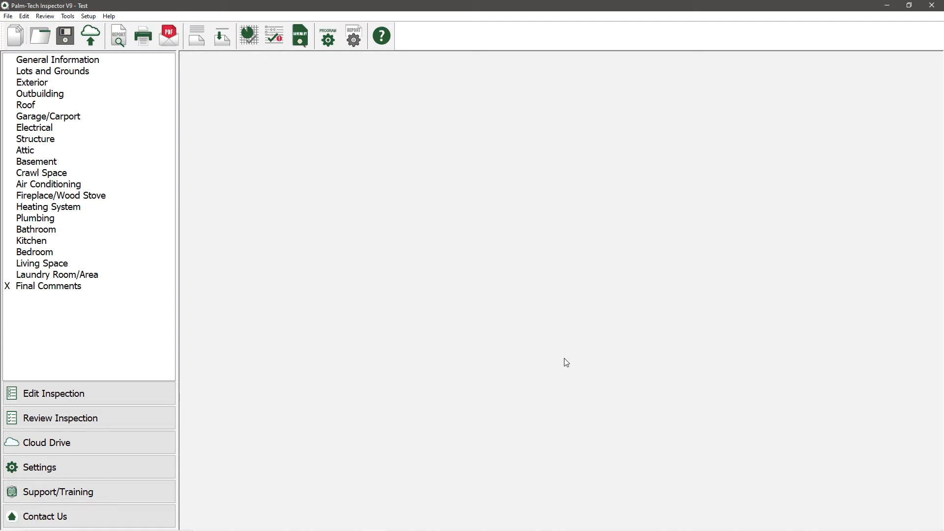
pyautogui.moveTo(67, 103)
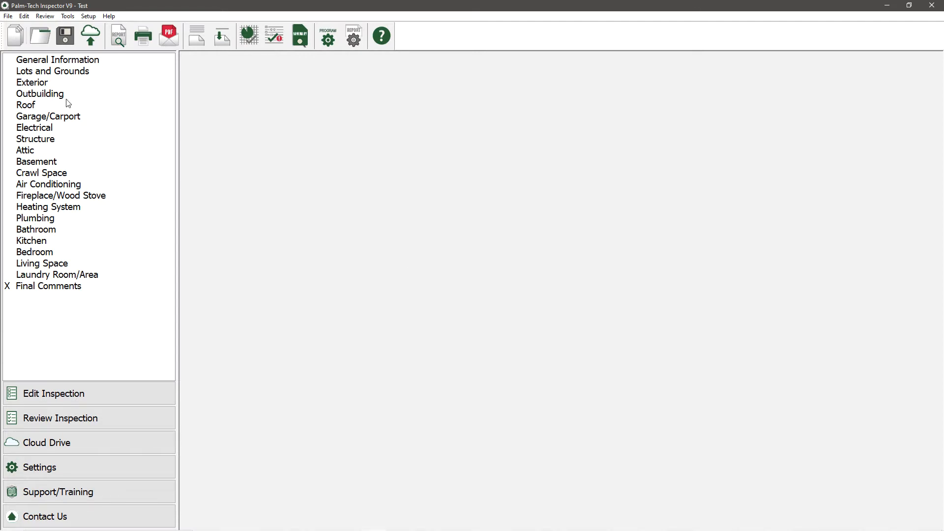
# Move Roof then Exterior directly after General Information, then select Garage/Carport
pyautogui.click(25, 105)
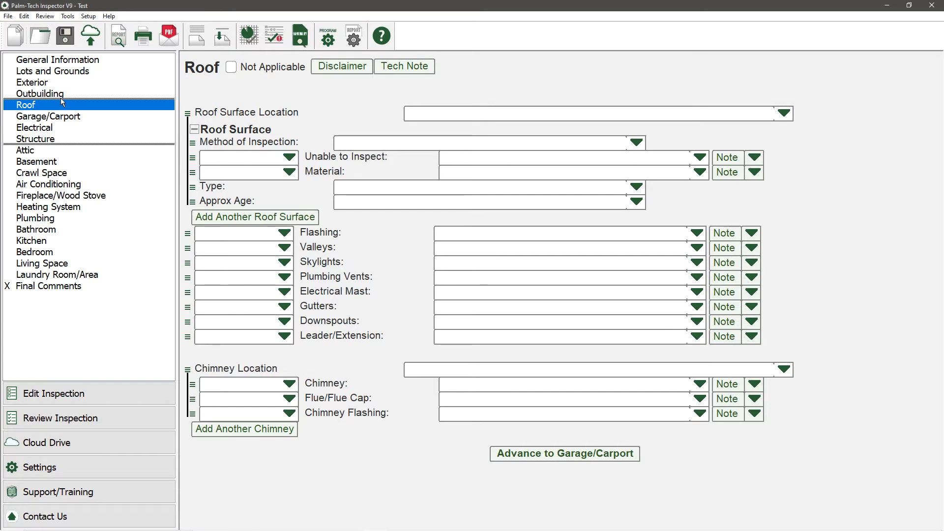
pyautogui.moveTo(68, 78)
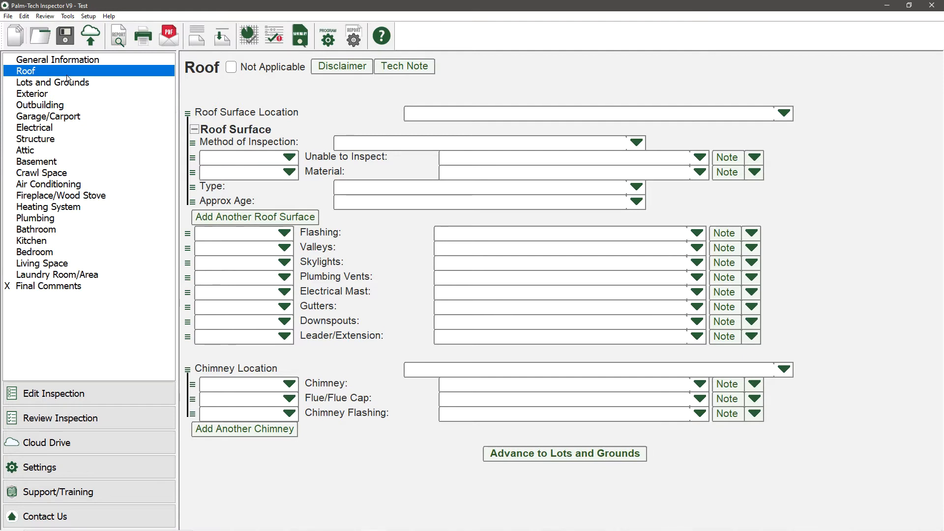
pyautogui.click(32, 93)
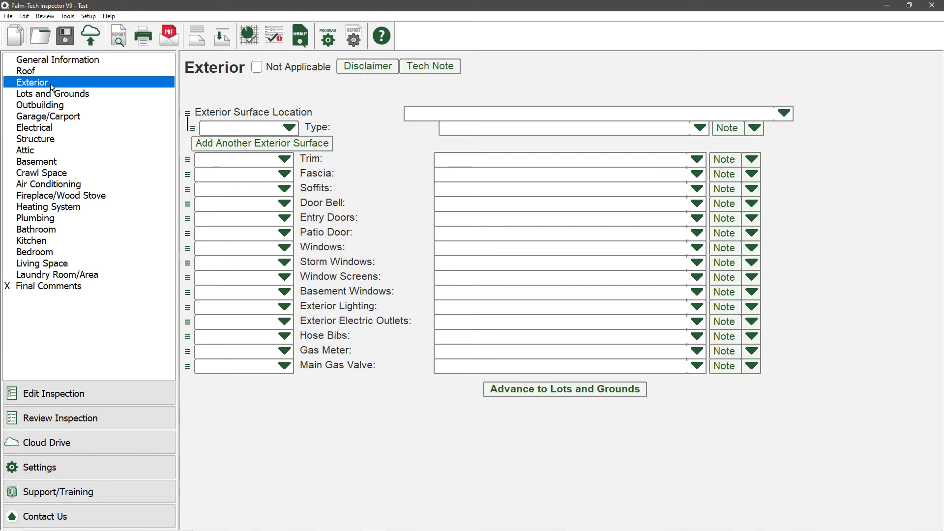
pyautogui.moveTo(51, 119)
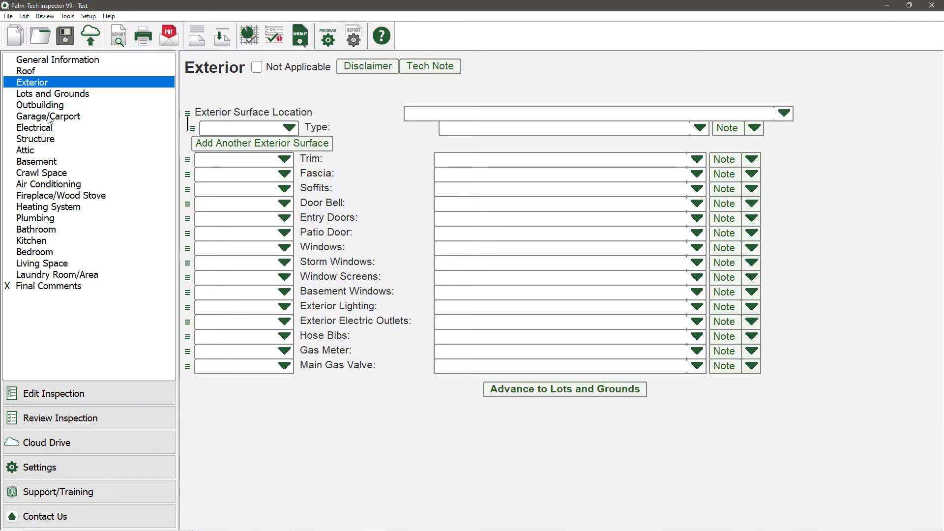
pyautogui.click(48, 116)
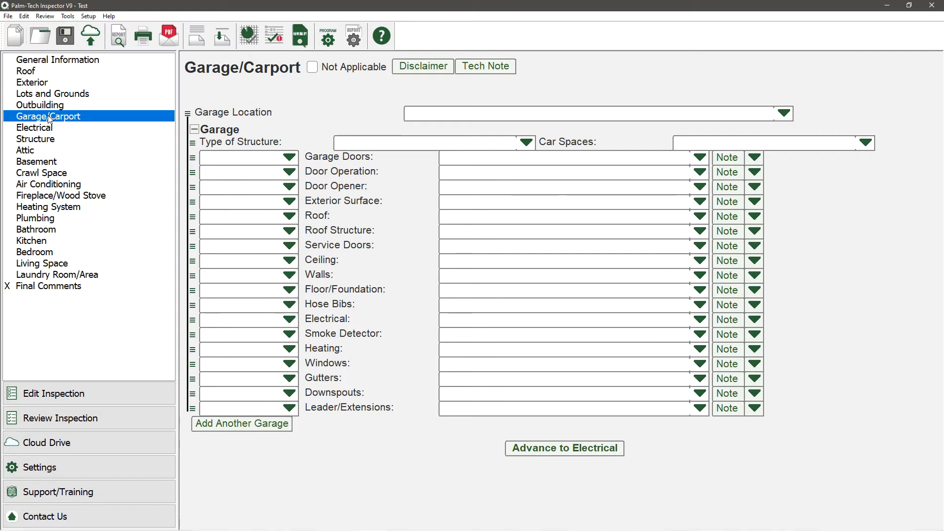
# Rename the Garage/Carport category to Garage via Tools > Rename Category
pyautogui.click(67, 16)
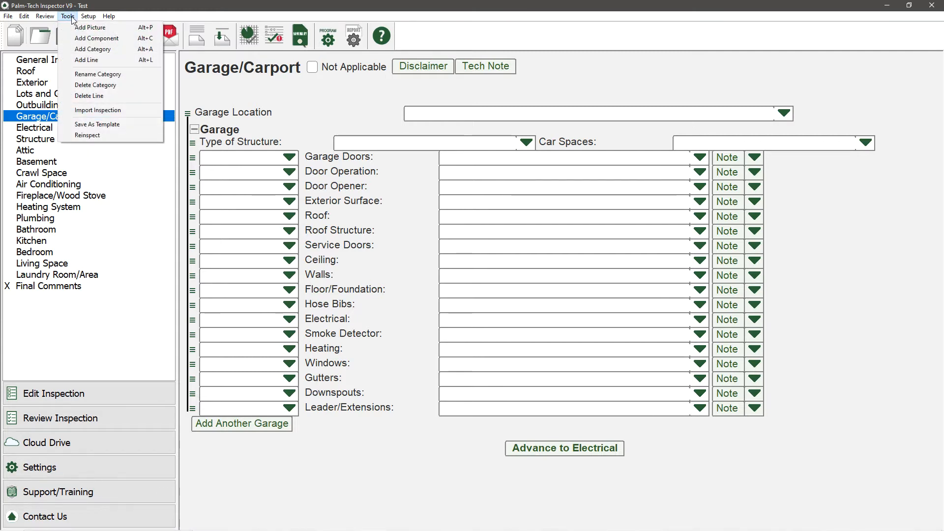
pyautogui.click(97, 74)
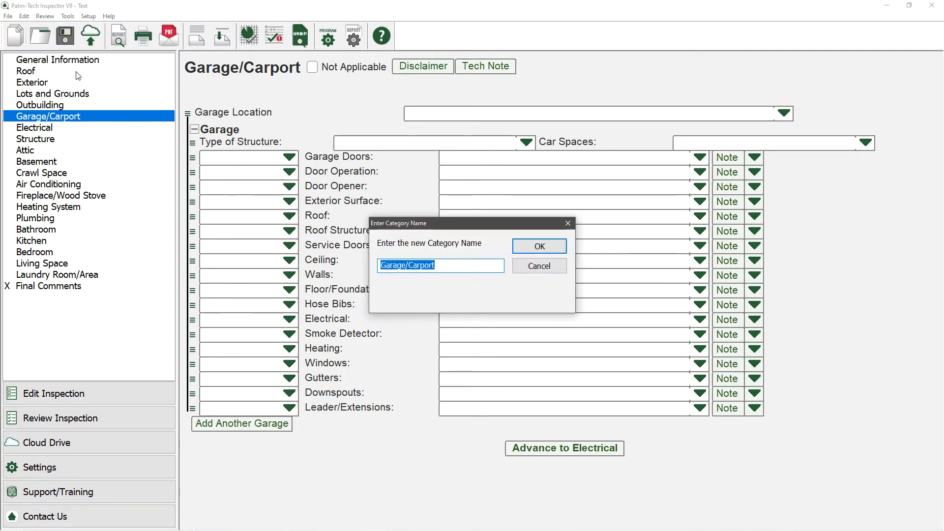
pyautogui.click(441, 264)
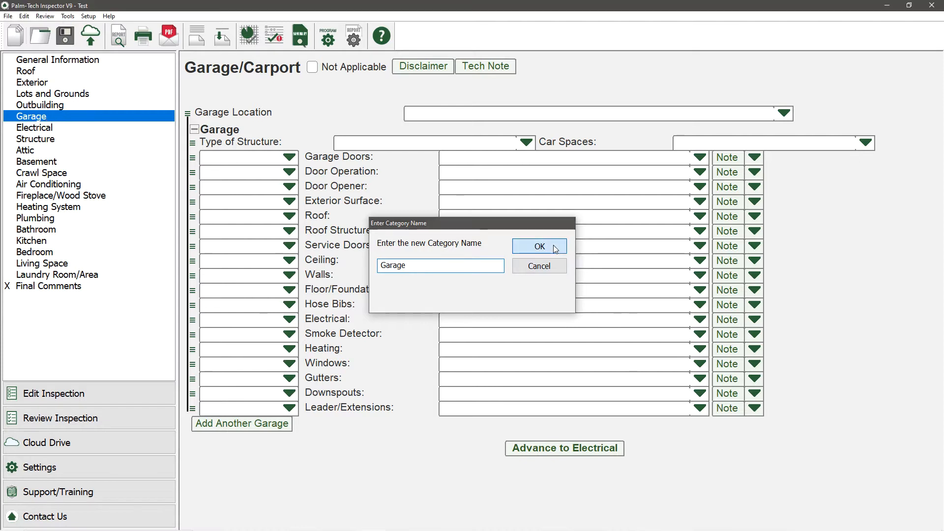
pyautogui.click(538, 246)
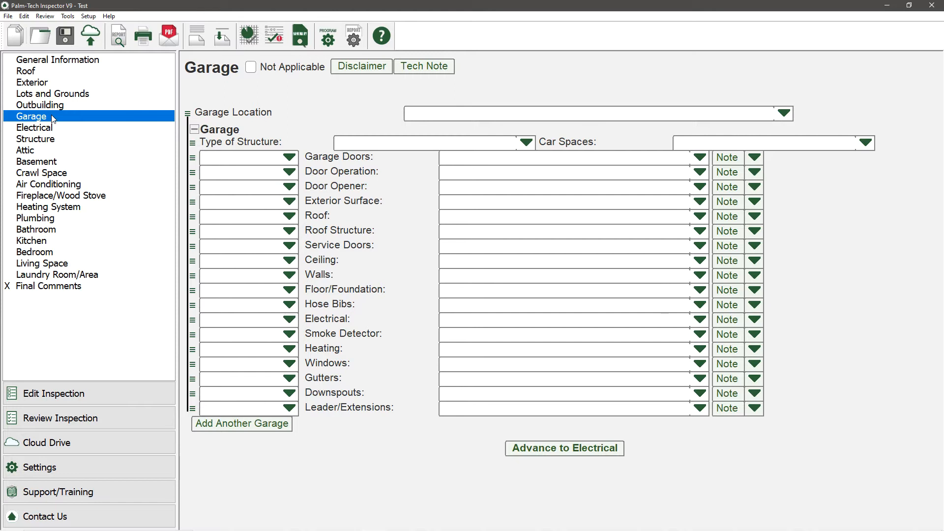
pyautogui.moveTo(54, 145)
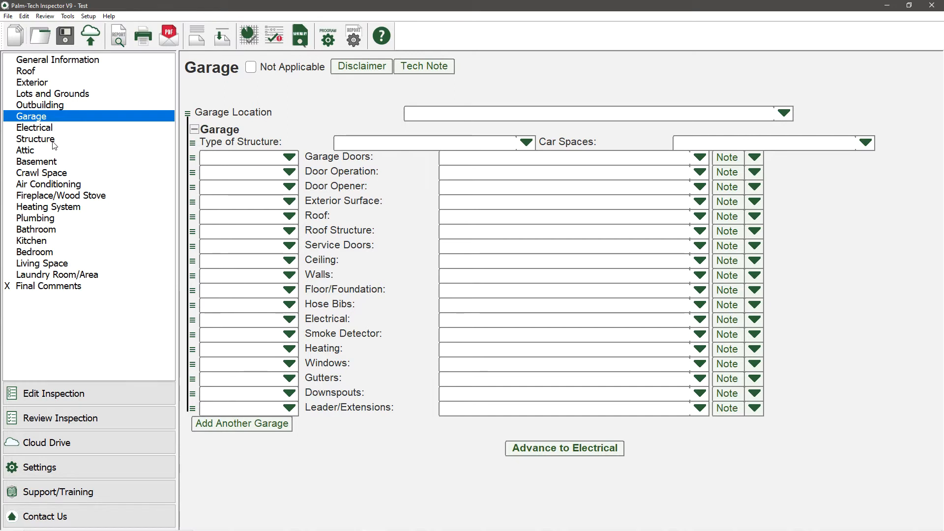
# Delete the Basement category and confirm, so Crawl Space follows Attic
pyautogui.rightClick(36, 160)
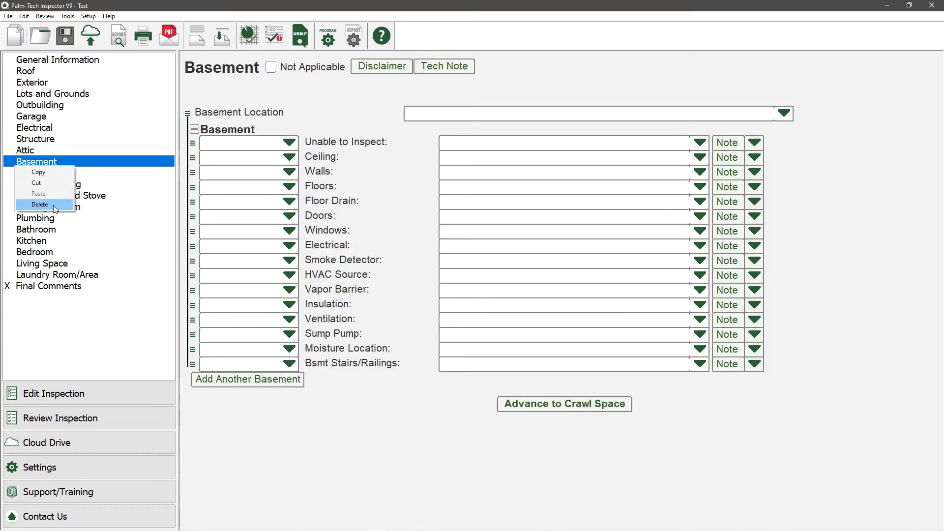
pyautogui.click(40, 204)
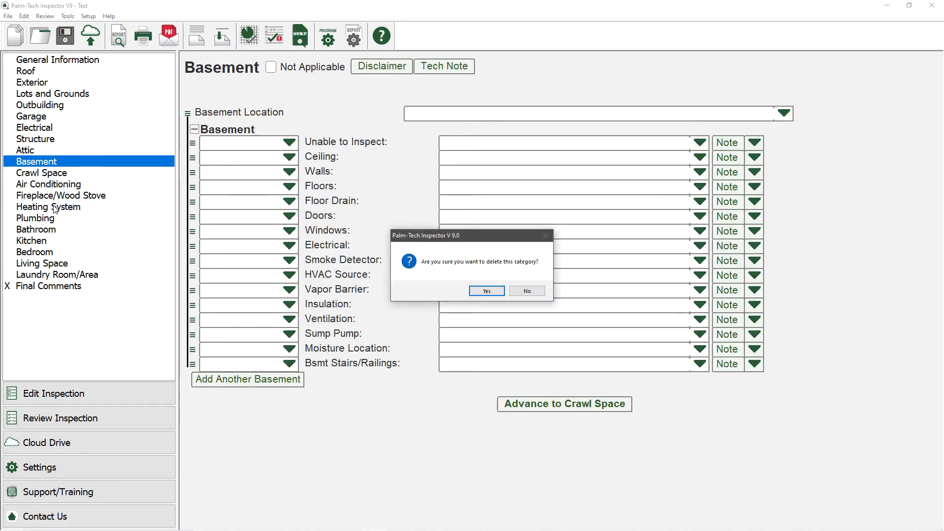
pyautogui.moveTo(455, 302)
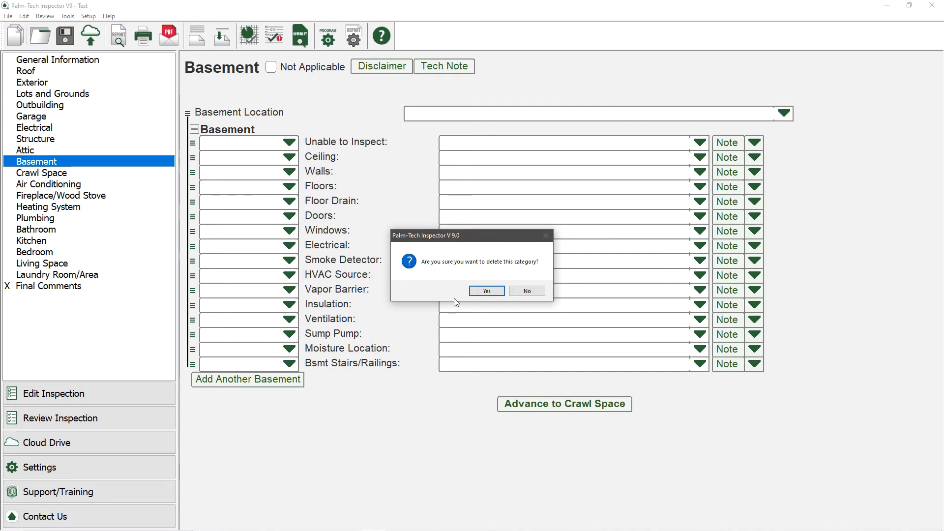
pyautogui.click(486, 292)
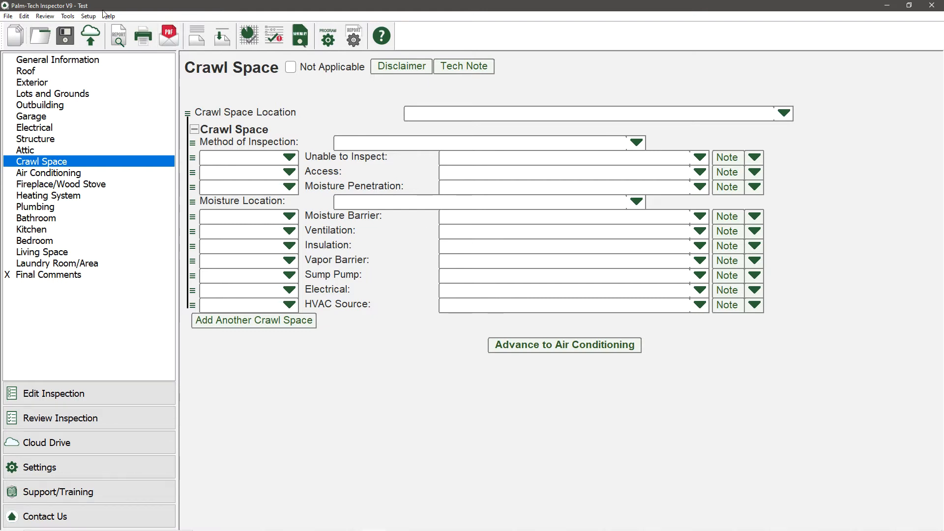
# Add a blank category (no copy) named New Category via Tools > Add Category
pyautogui.click(67, 17)
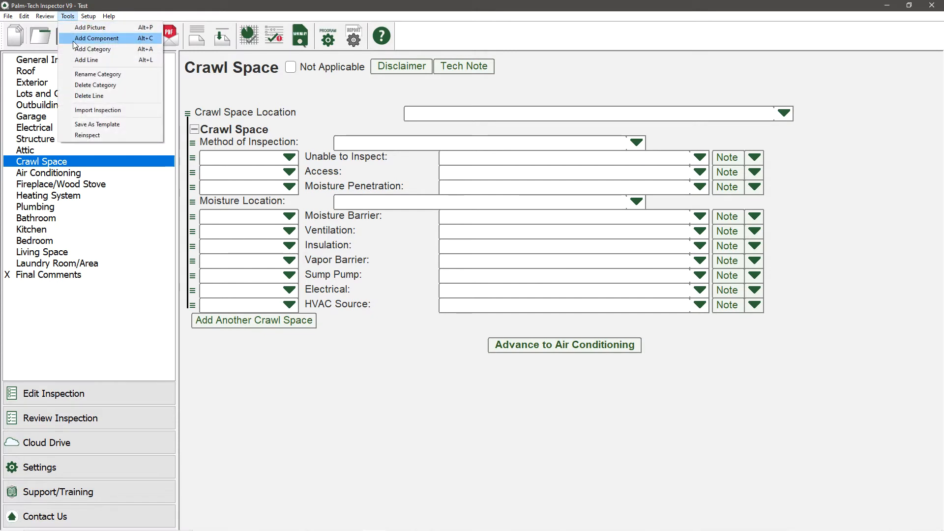
pyautogui.click(91, 50)
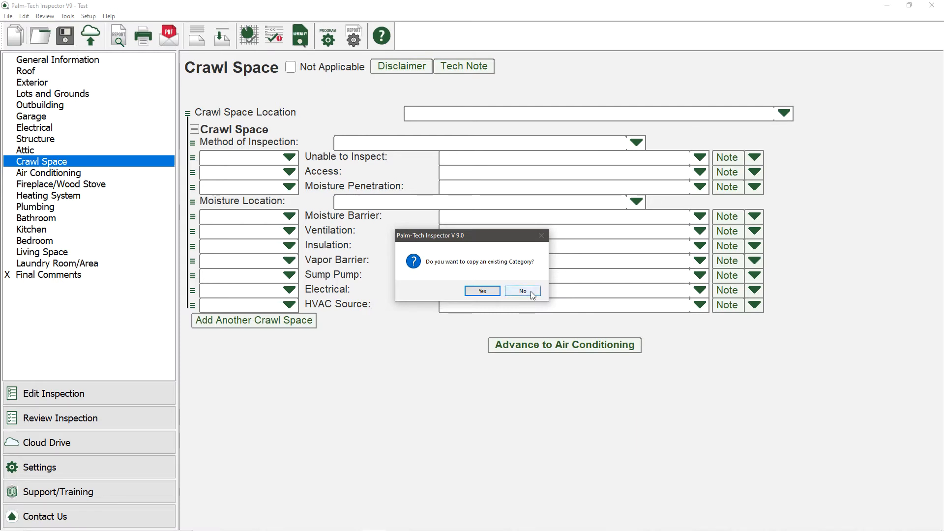
pyautogui.click(521, 291)
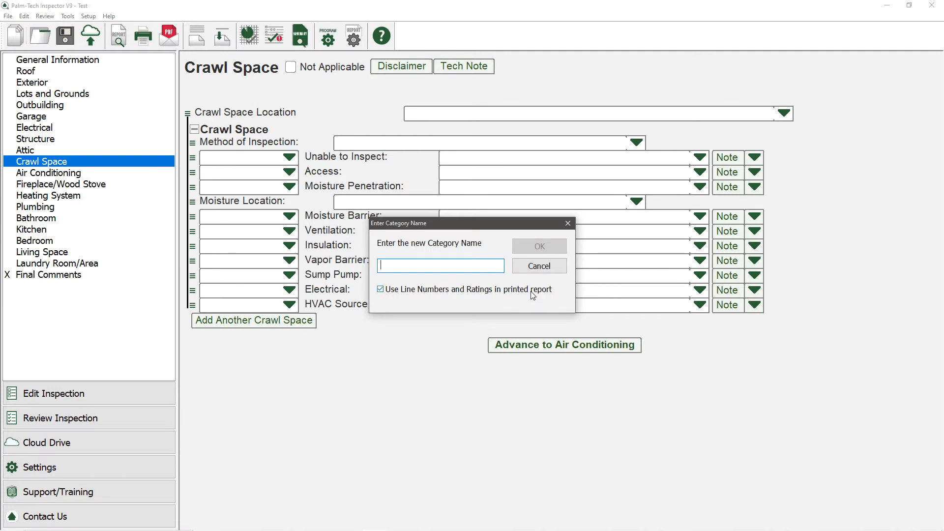
pyautogui.moveTo(497, 282)
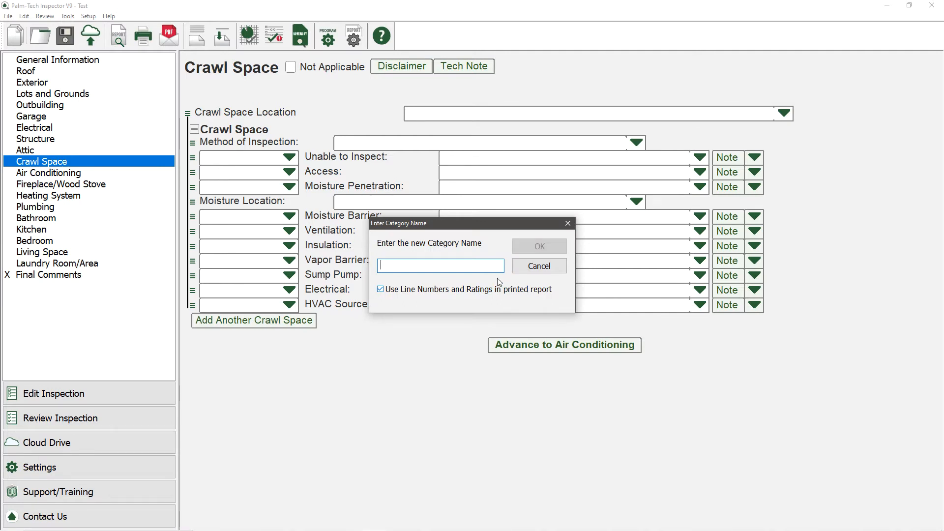
pyautogui.write('Ne')
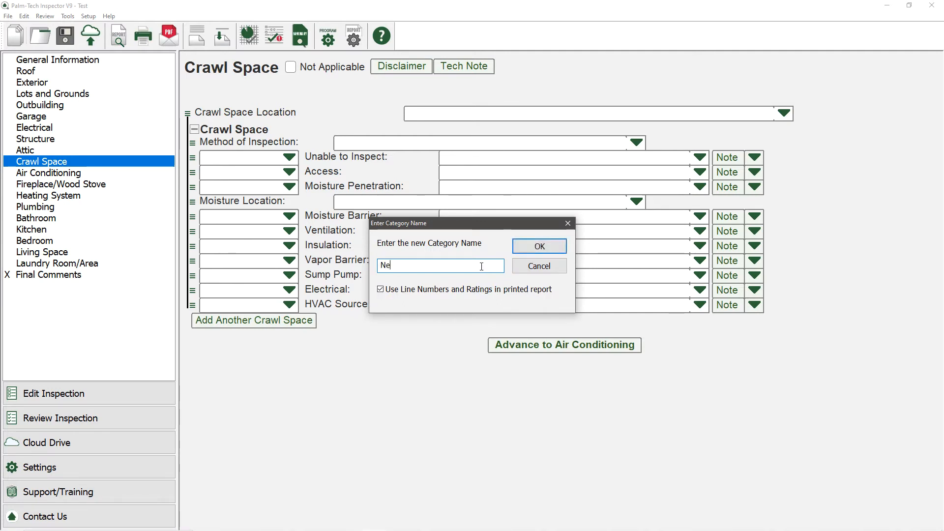
pyautogui.write('w Category')
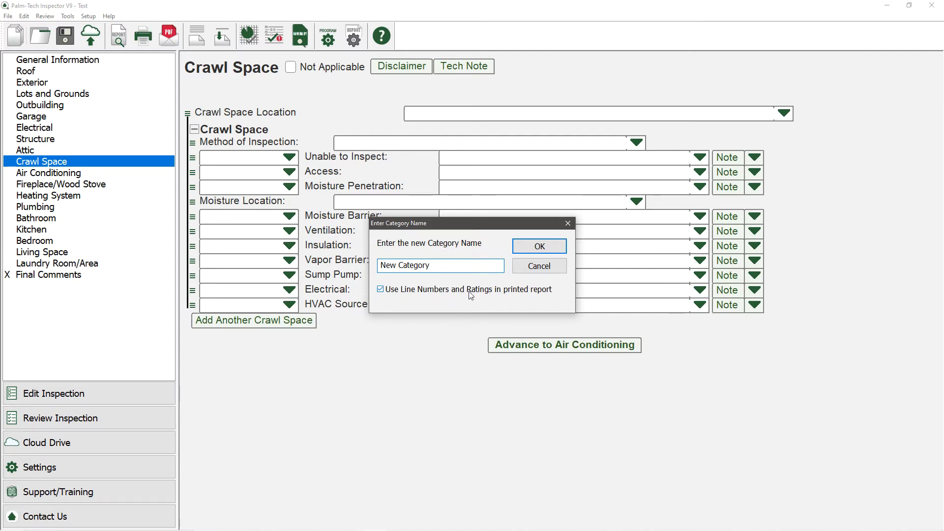
pyautogui.click(440, 264)
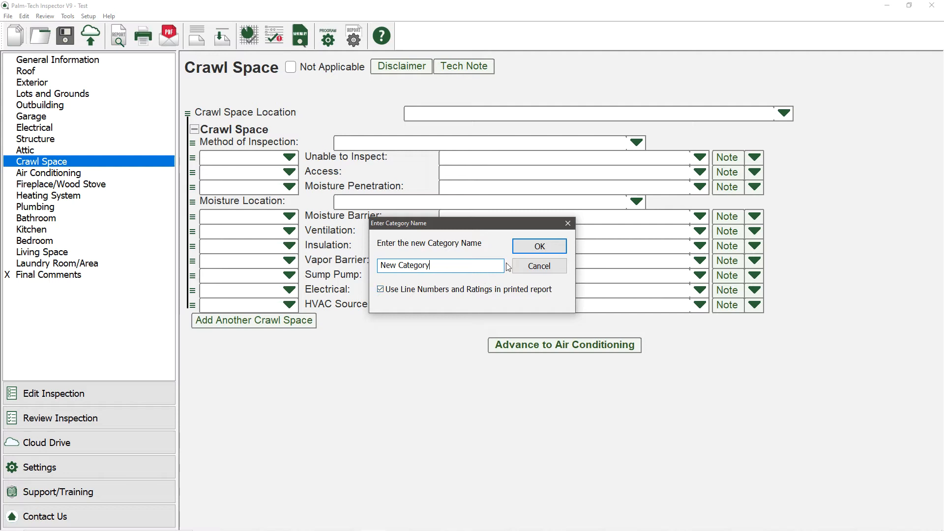
pyautogui.click(538, 246)
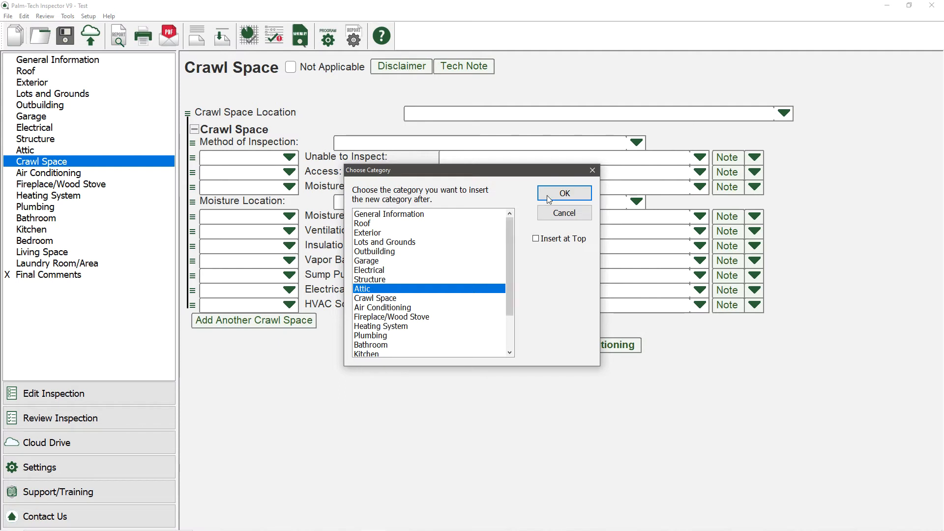
# Insert New Category after Attic, ahead of Crawl Space
pyautogui.click(562, 194)
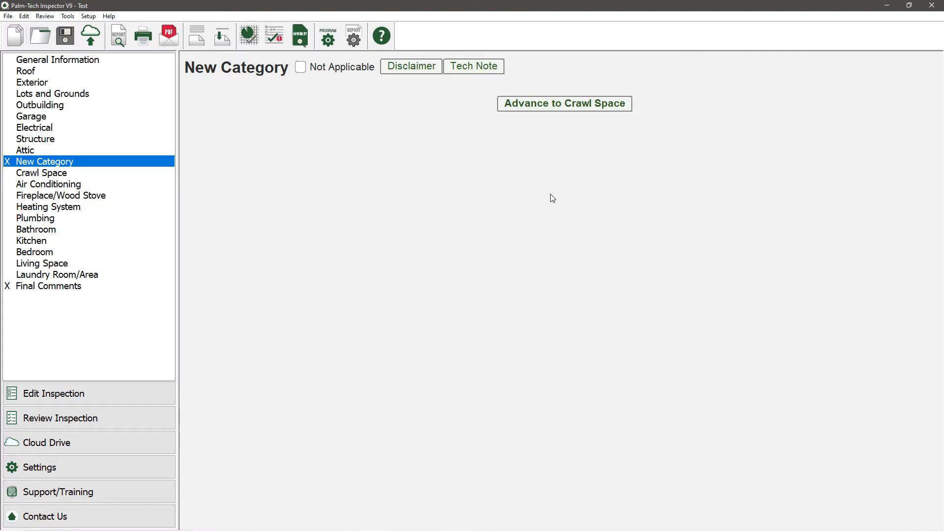
pyautogui.moveTo(175, 94)
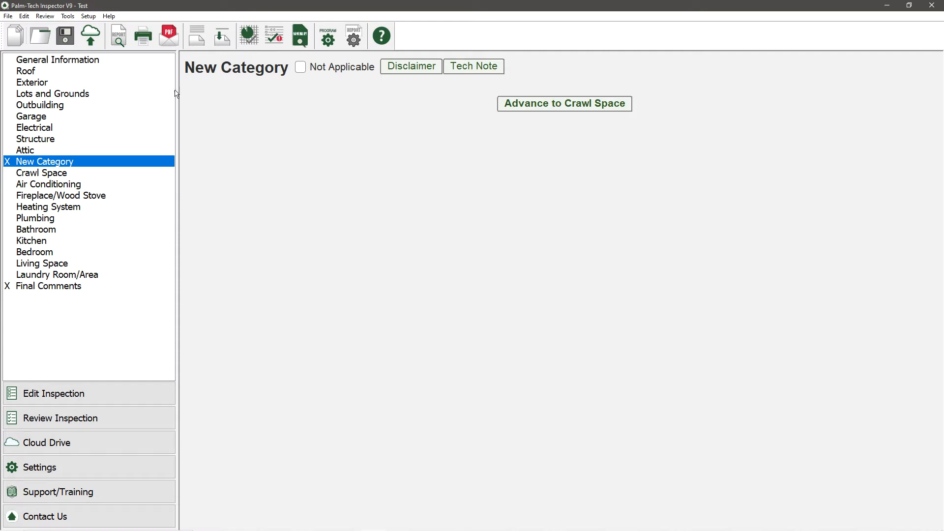
# Go to the Lots and Grounds category to edit its lines
pyautogui.click(53, 93)
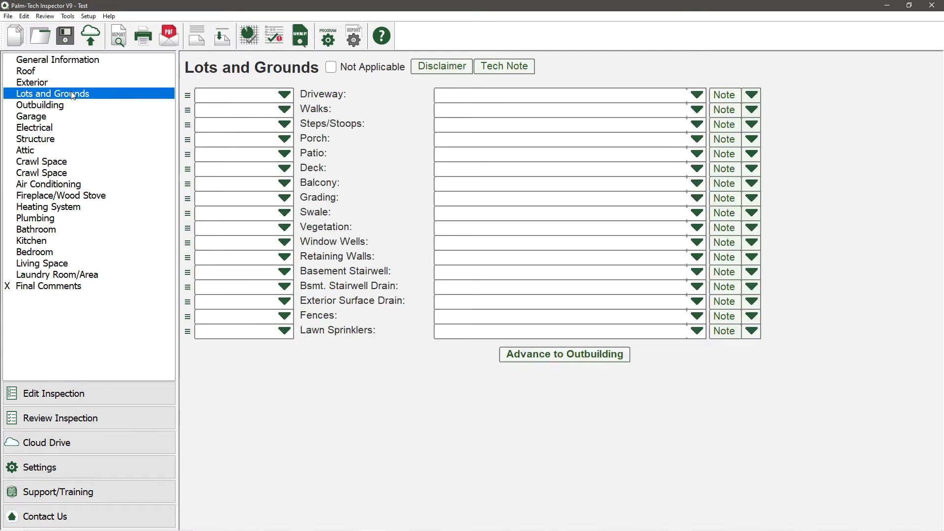
pyautogui.moveTo(87, 98)
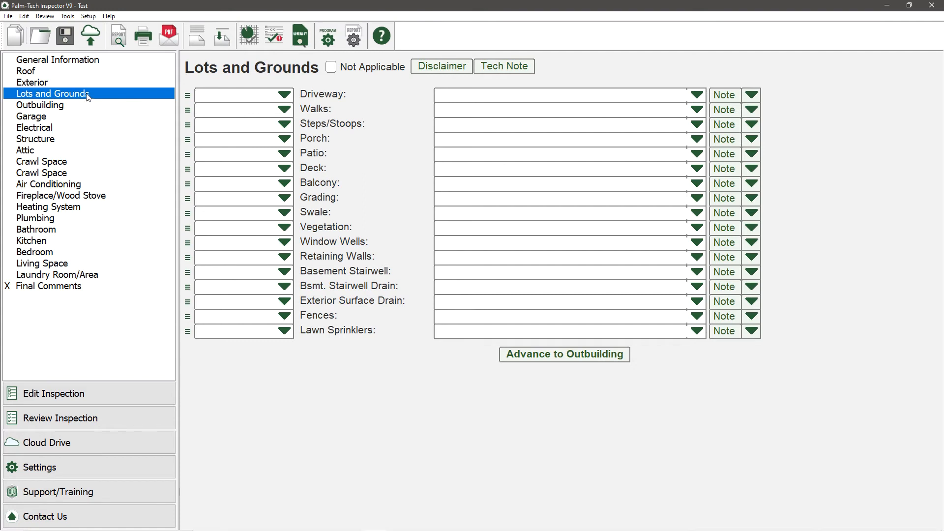
pyautogui.moveTo(183, 198)
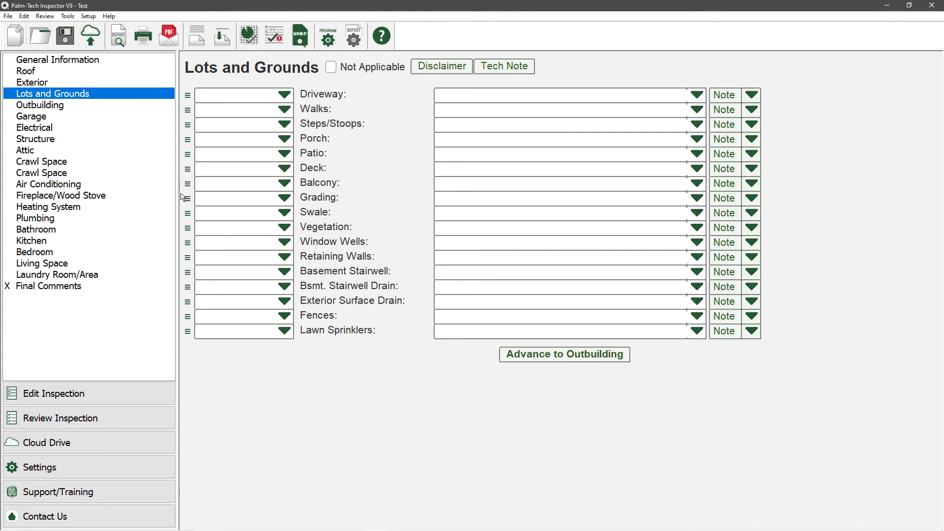
pyautogui.moveTo(184, 232)
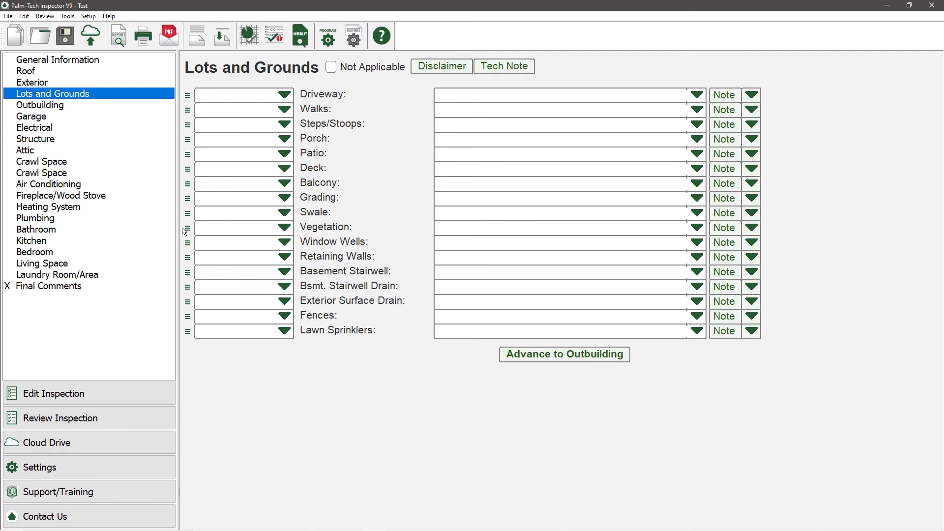
pyautogui.moveTo(188, 314)
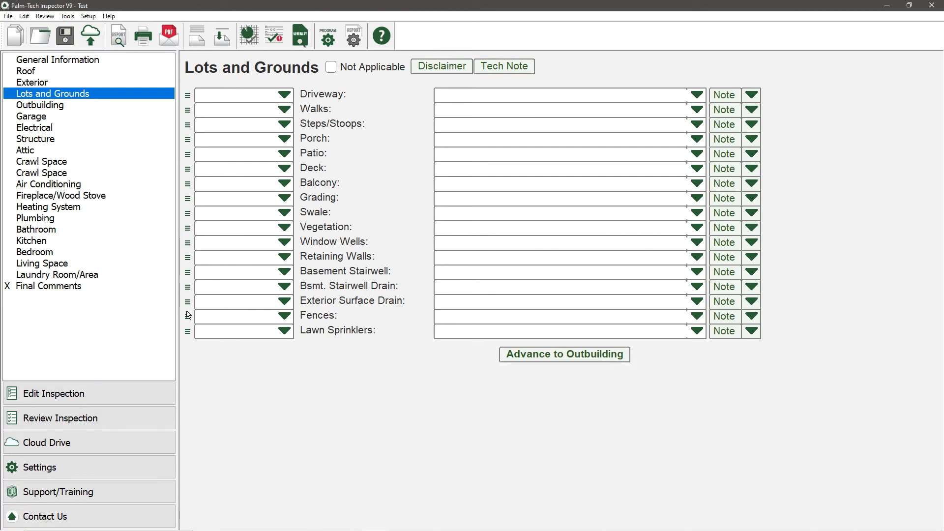
pyautogui.moveTo(187, 197)
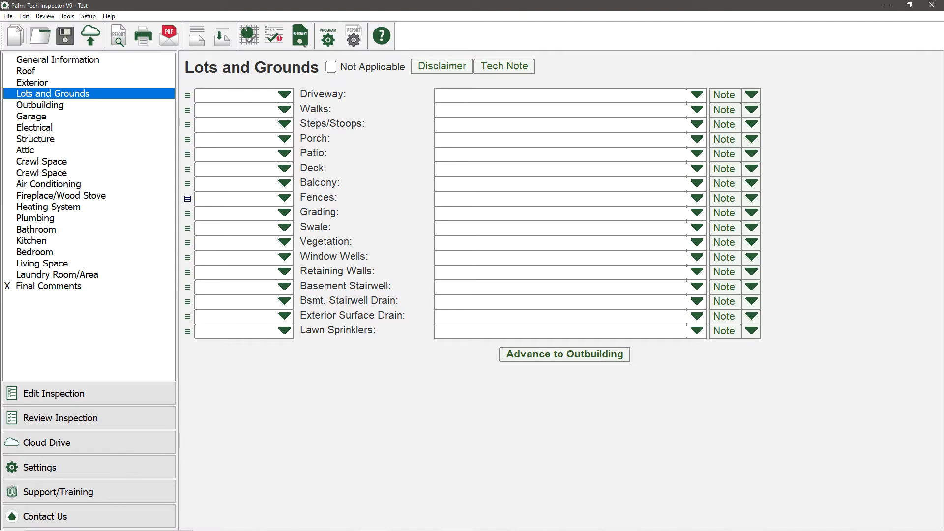
pyautogui.moveTo(218, 189)
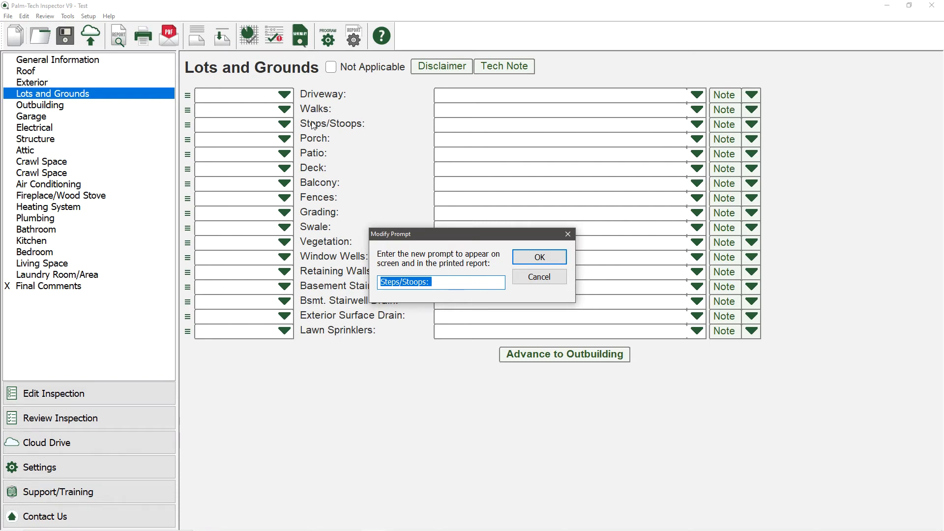
# Trim the Steps/Stoops prompt to read 'Steps:' and confirm
pyautogui.press('Backspace')
pyautogui.write('Steps:')
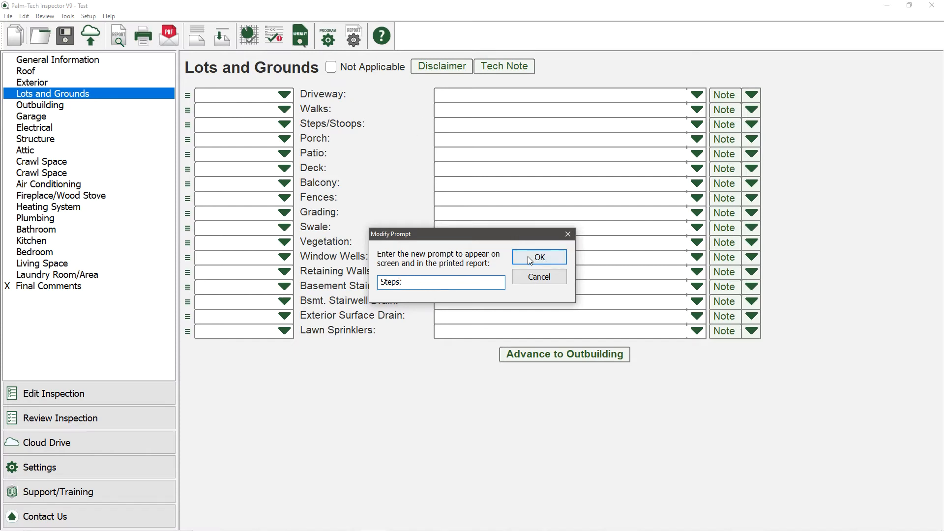
pyautogui.click(537, 256)
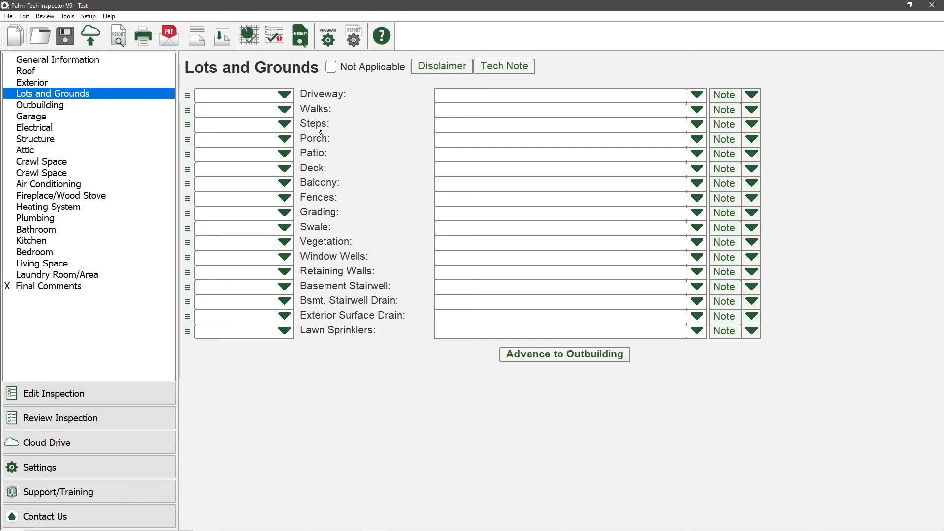
# Delete the Lawn Sprinklers line so Lots and Grounds ends with Exterior Surface Drain
pyautogui.rightClick(187, 331)
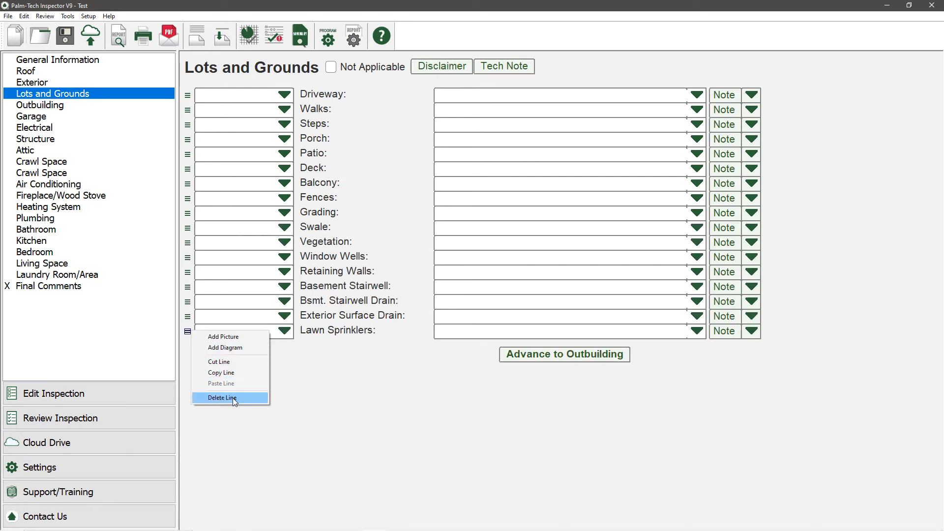
pyautogui.click(224, 398)
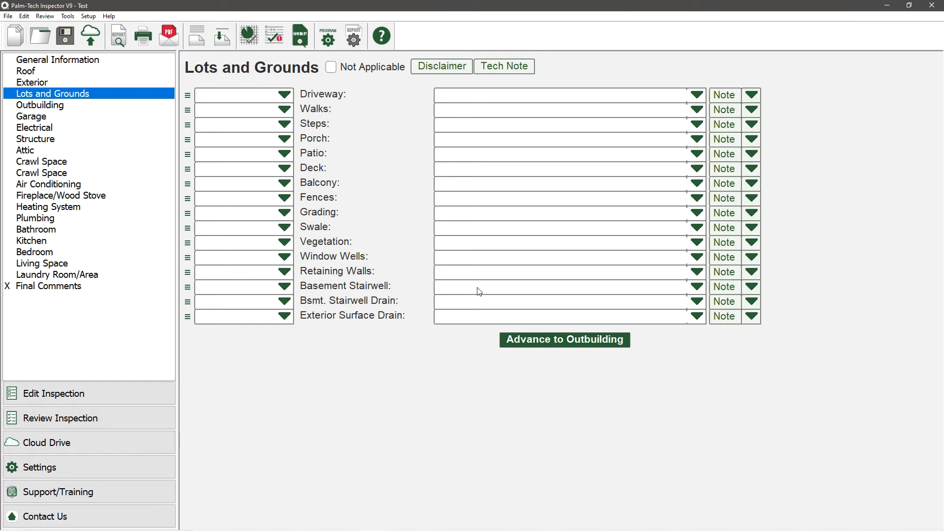
# Add a 1 Question/Answer line with prompt Fountain after Exterior Surface Drain
pyautogui.click(68, 17)
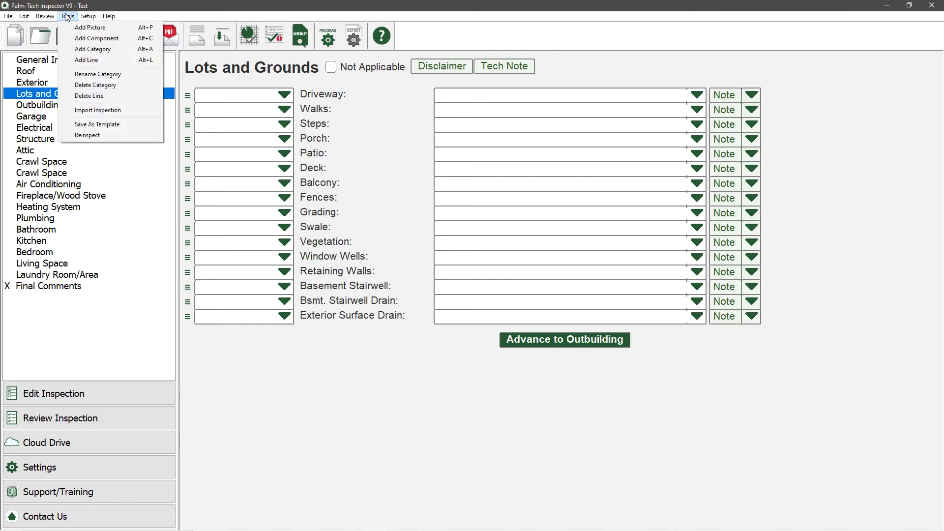
pyautogui.click(86, 60)
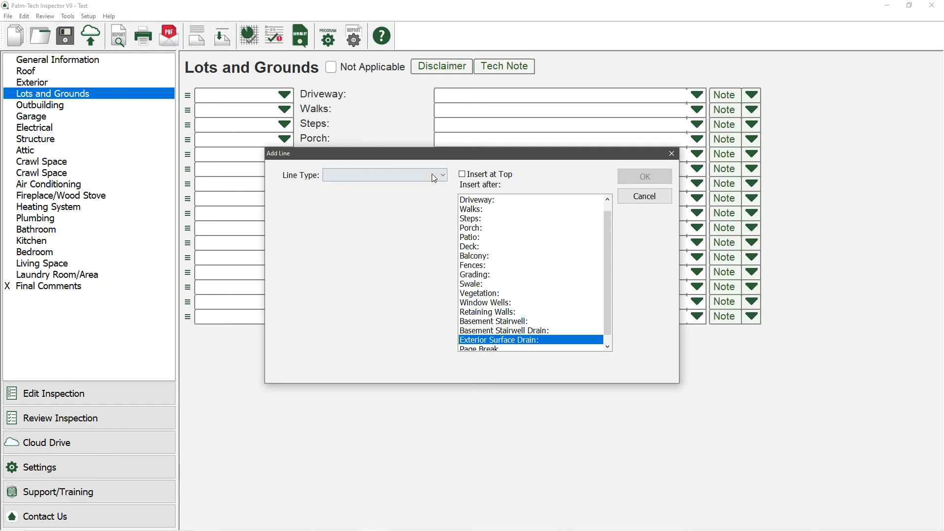
pyautogui.click(443, 175)
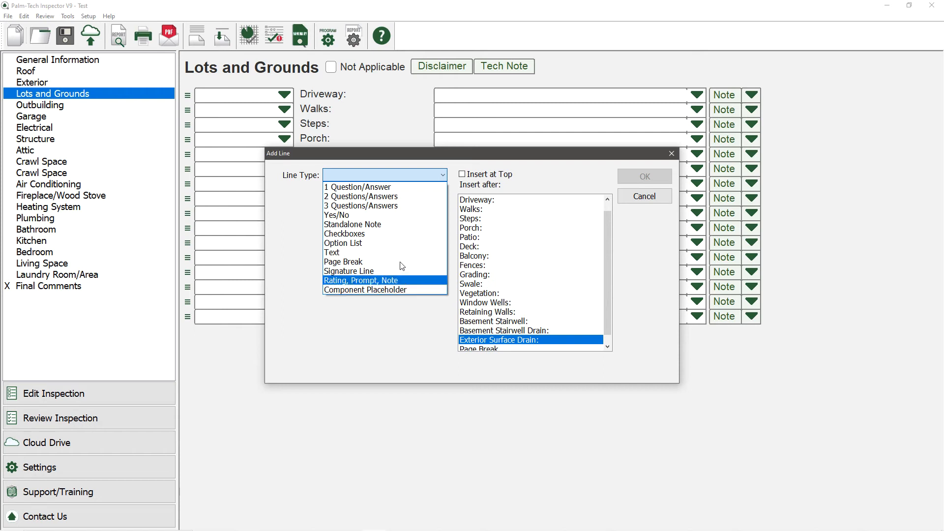
pyautogui.click(357, 187)
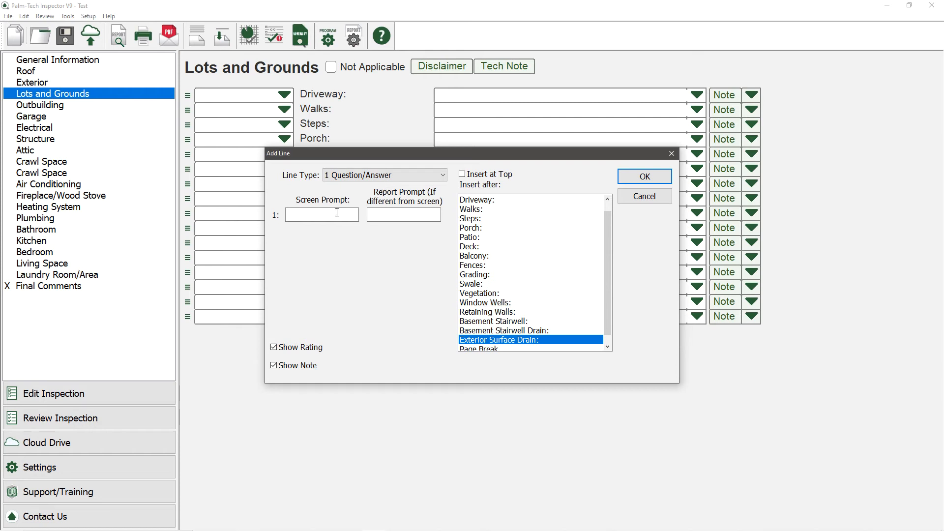
pyautogui.write('Fountain')
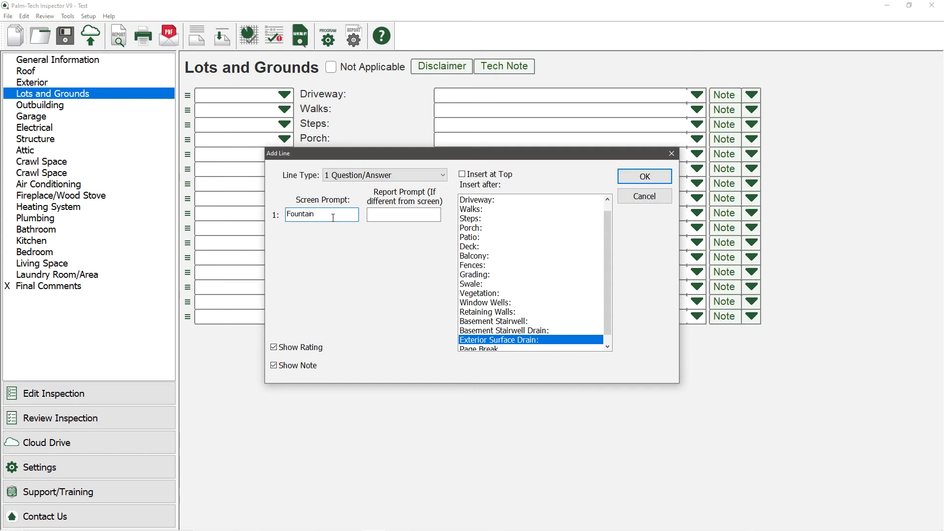
pyautogui.click(644, 176)
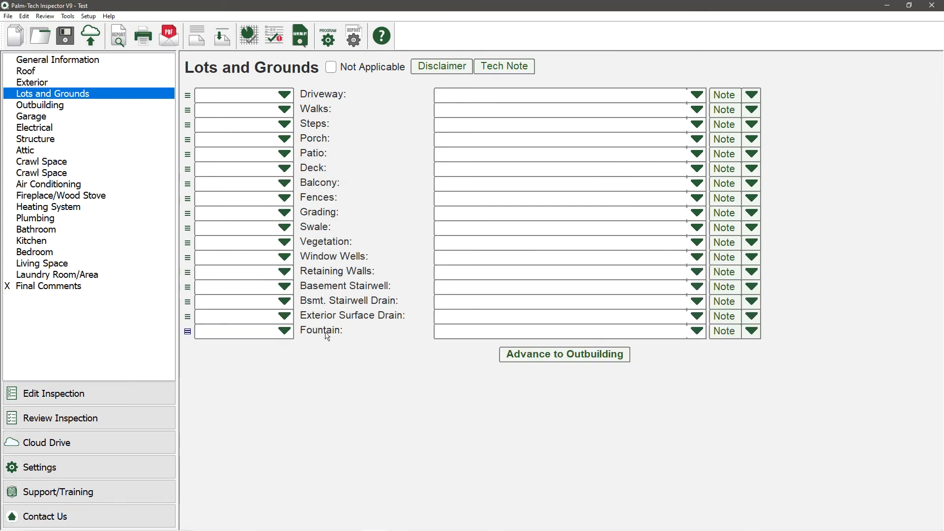
pyautogui.moveTo(339, 337)
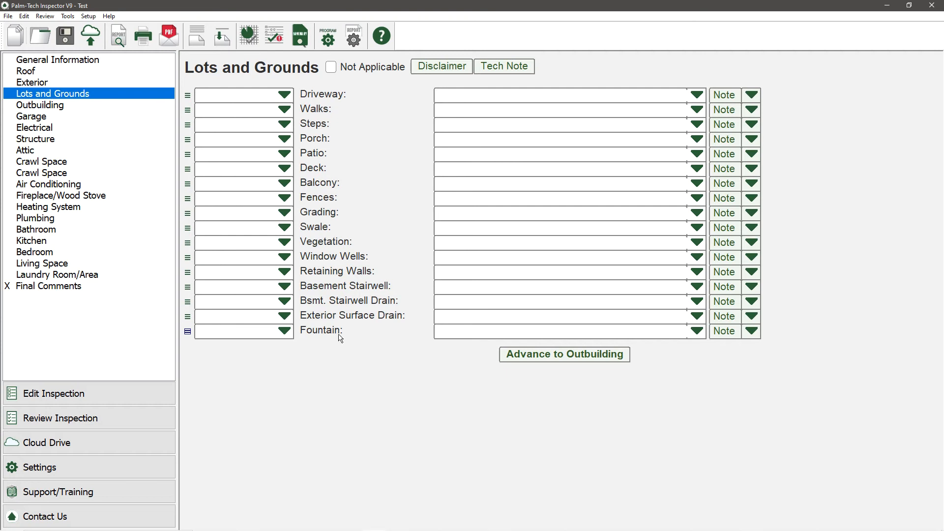
pyautogui.moveTo(78, 261)
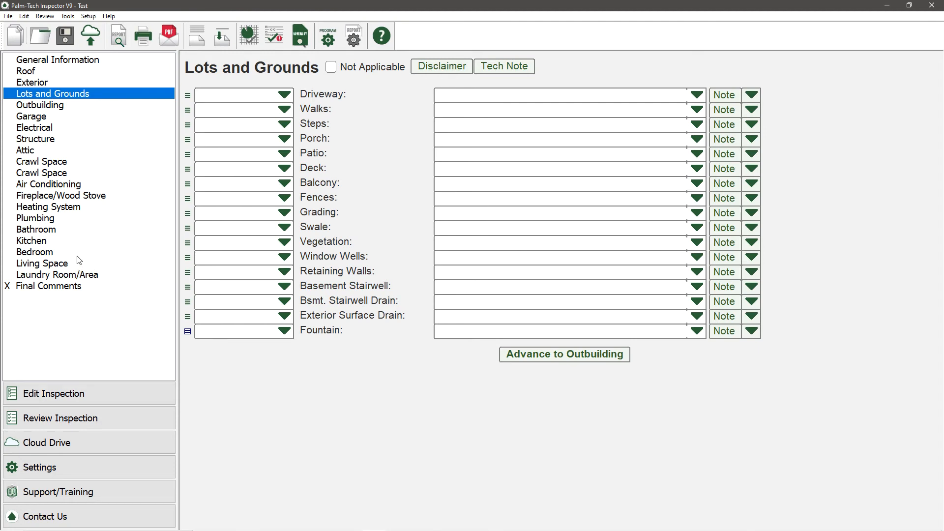
# Select the Bedroom category to show its Closet through Carbon Monoxide Detector lines
pyautogui.click(35, 252)
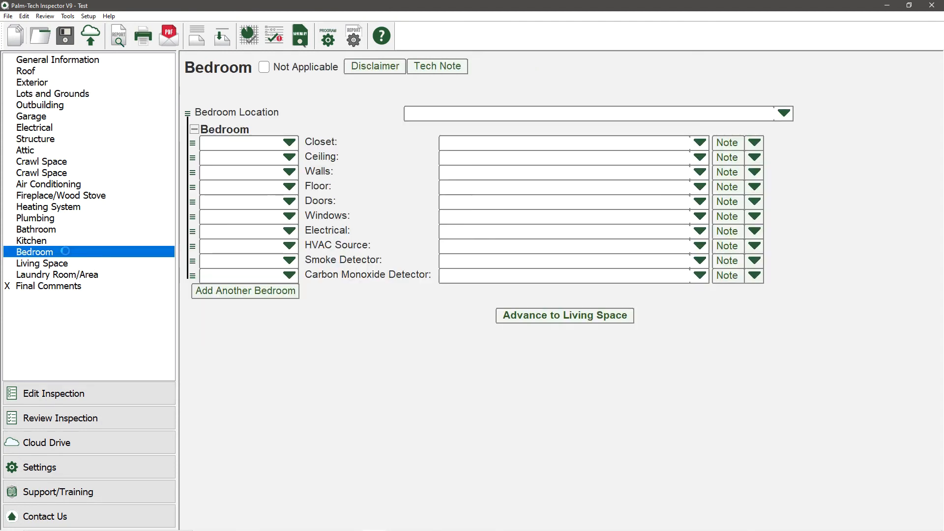
pyautogui.moveTo(322, 313)
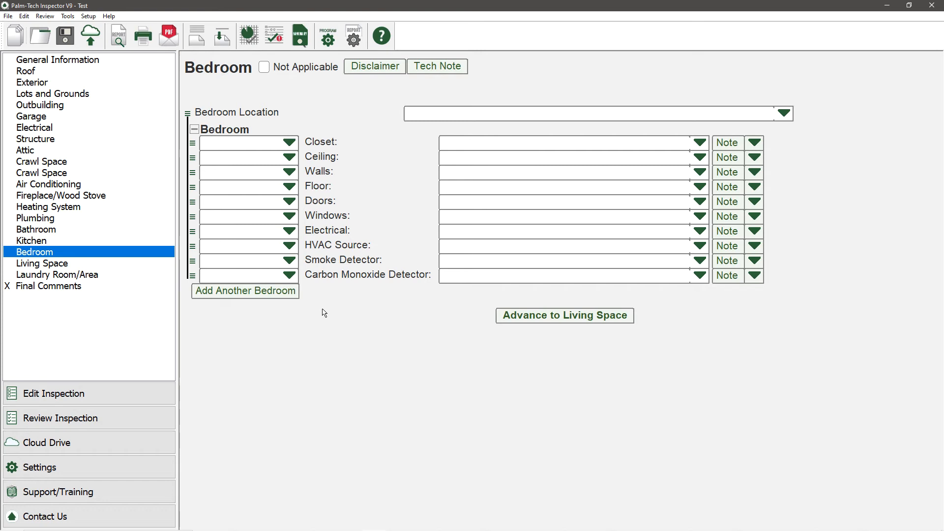
pyautogui.moveTo(233, 297)
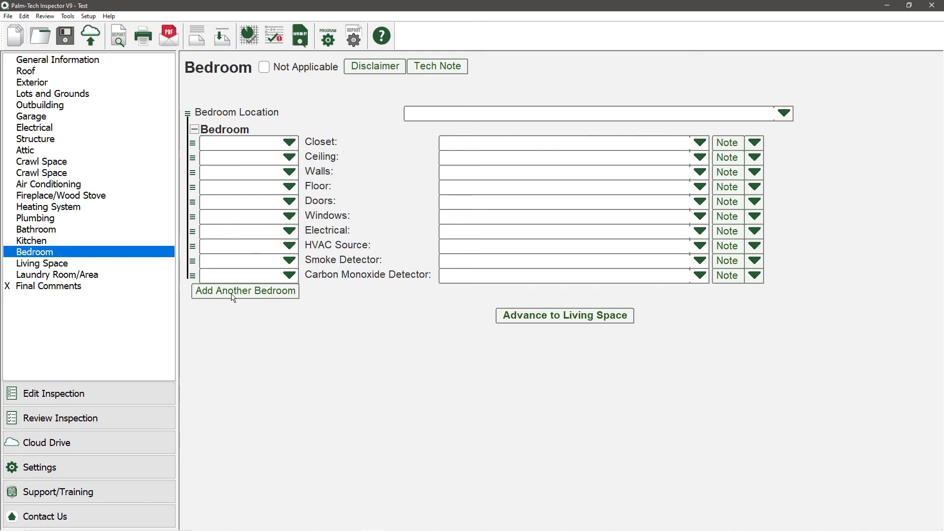
pyautogui.moveTo(245, 308)
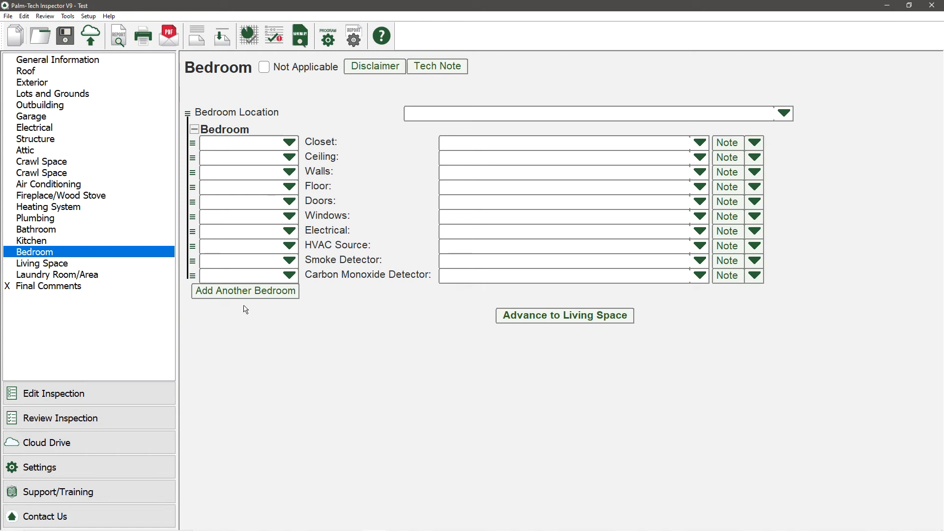
pyautogui.moveTo(194, 119)
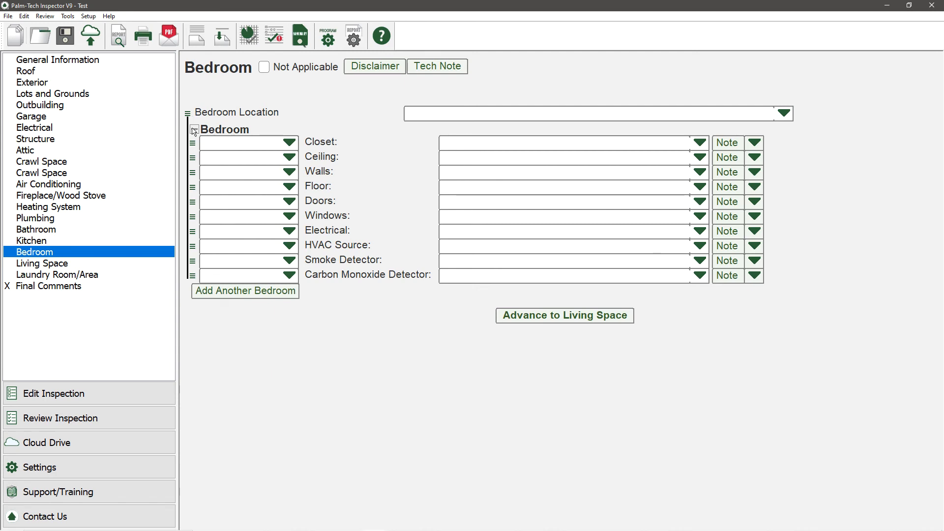
# Delete the Bedroom's Electrical line and reword the Windows prompt to 'Window(s):'
pyautogui.click(192, 231)
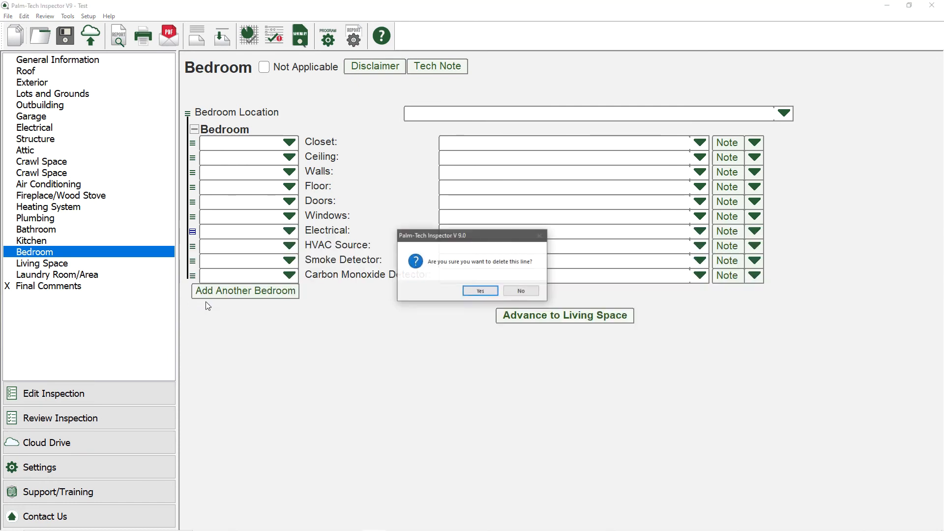
pyautogui.click(480, 290)
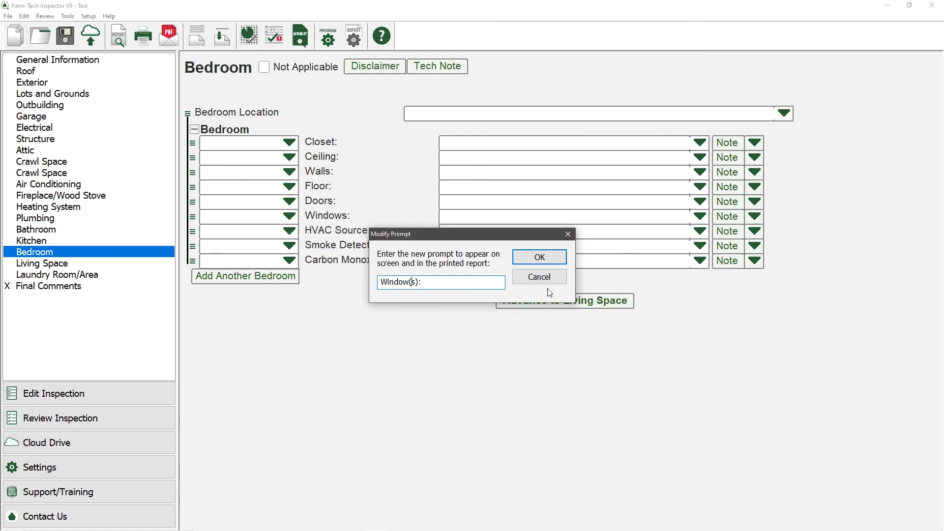
pyautogui.click(538, 257)
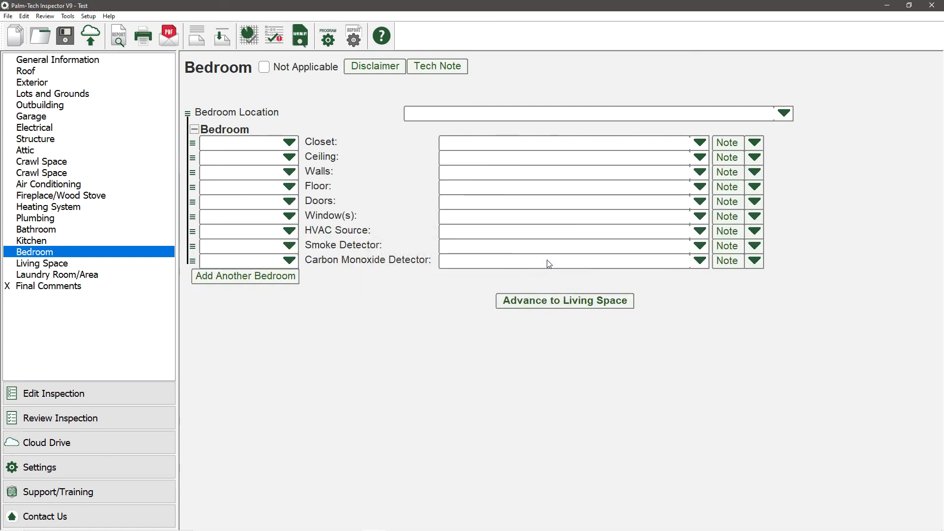
pyautogui.moveTo(360, 167)
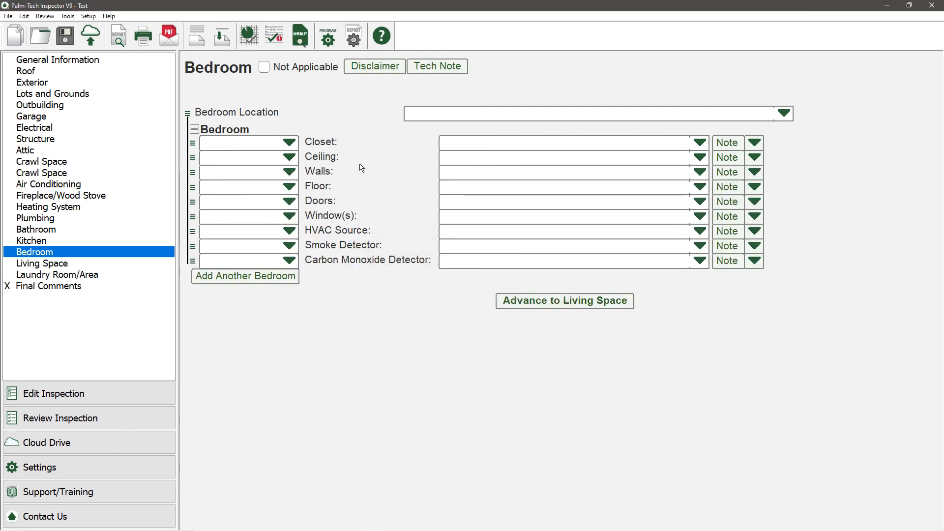
# Copy the Bedroom component and paste a second identical Bedroom below it
pyautogui.rightClick(194, 129)
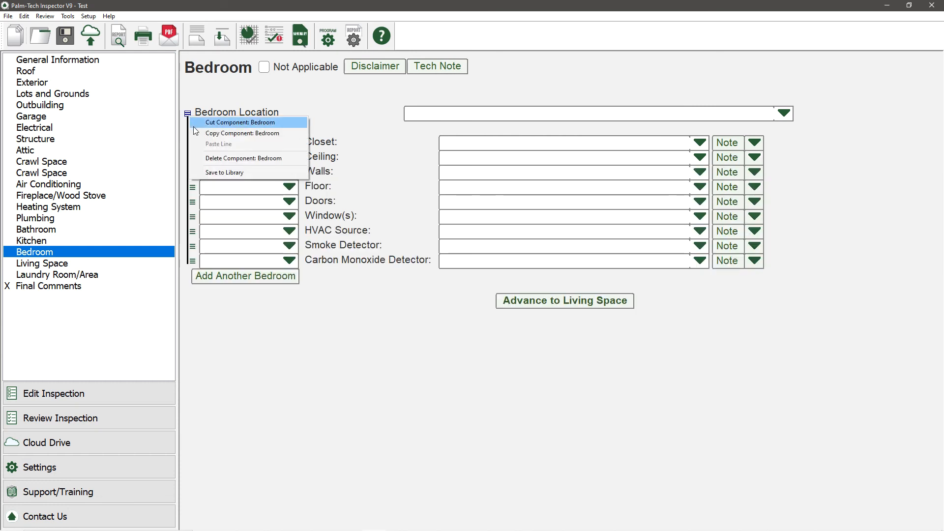
pyautogui.click(224, 172)
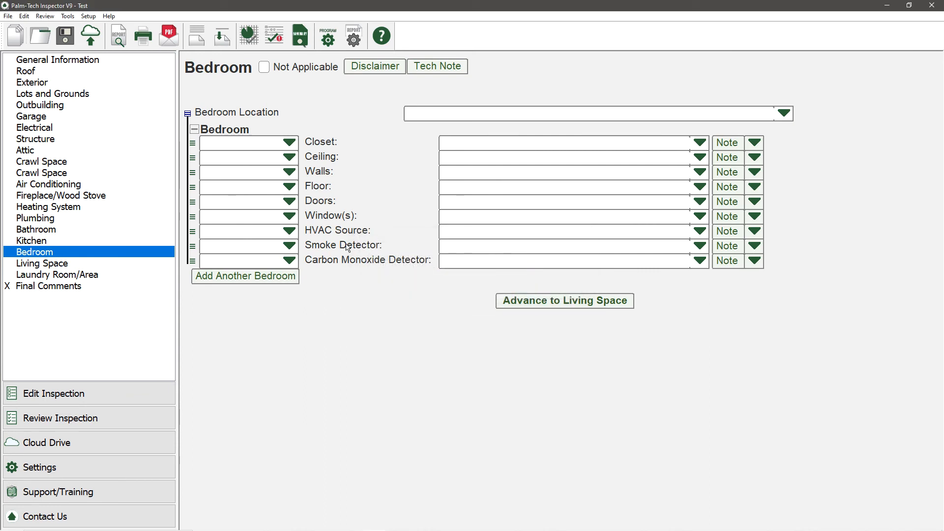
pyautogui.click(245, 276)
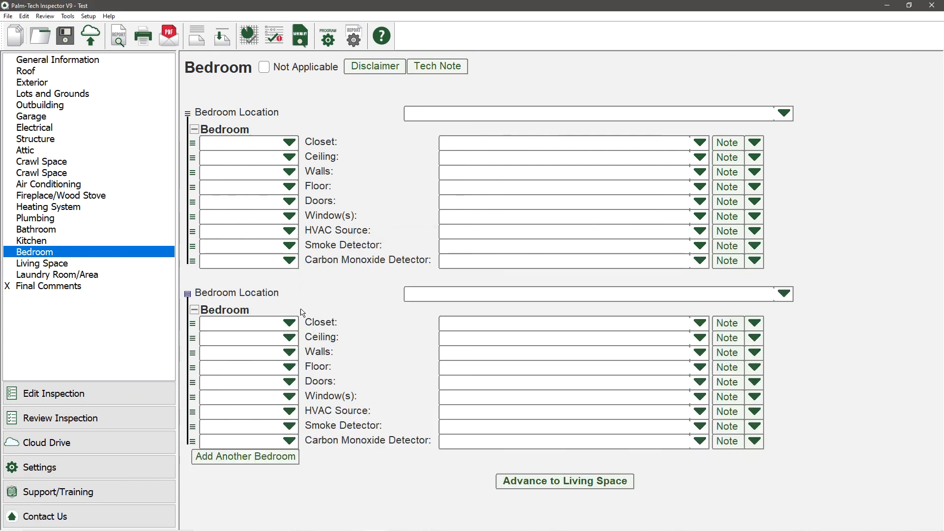
pyautogui.moveTo(375, 388)
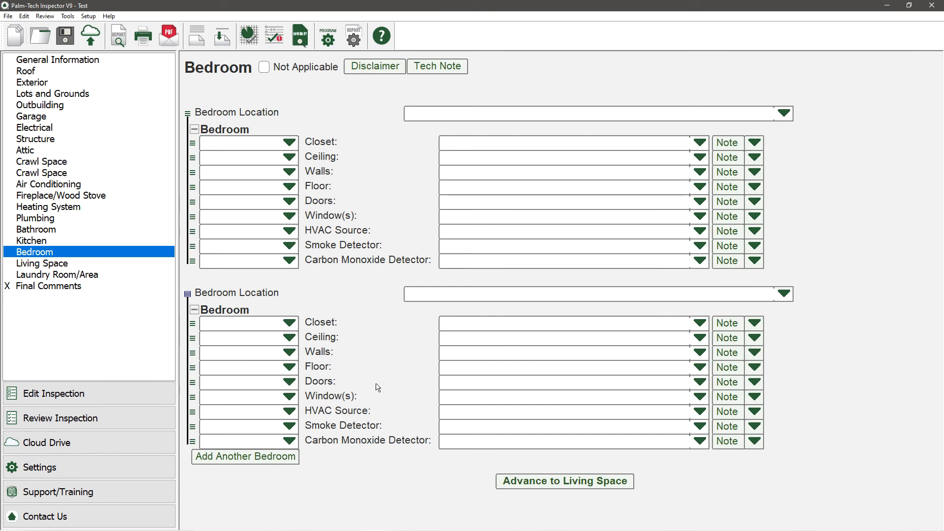
pyautogui.moveTo(128, 94)
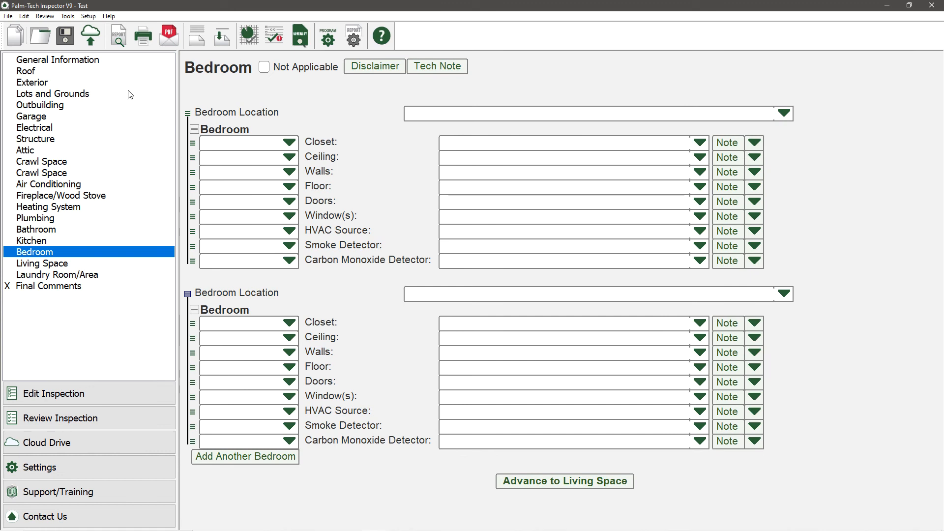
# Save the inspection as a template named 'Custom House', erasing its data first
pyautogui.click(67, 17)
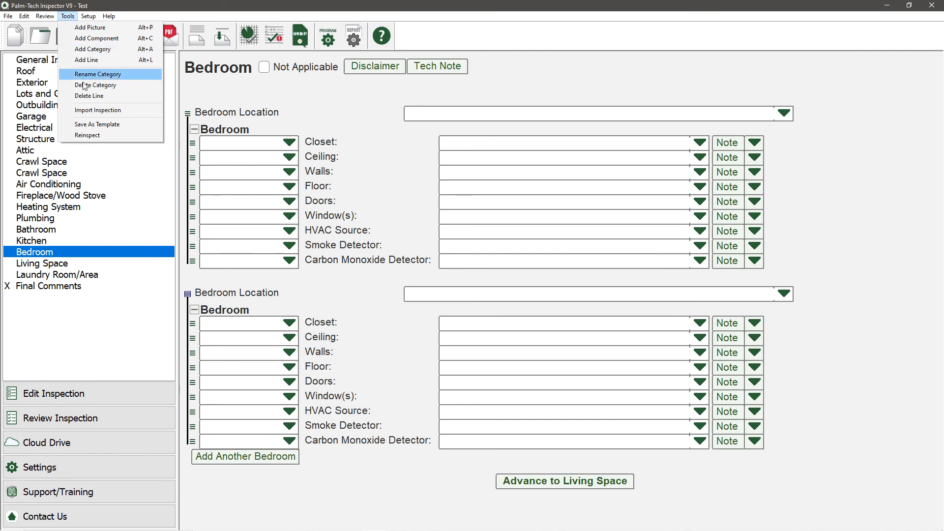
pyautogui.click(97, 124)
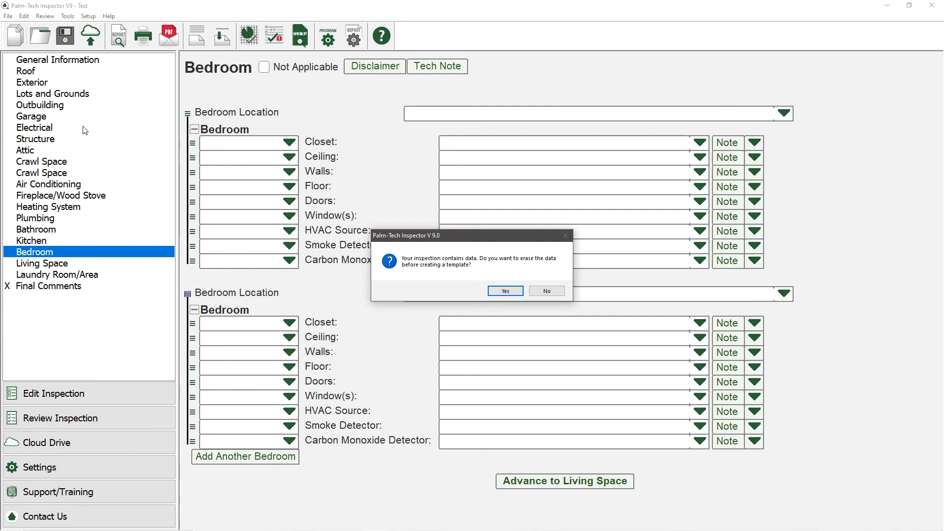
pyautogui.moveTo(271, 211)
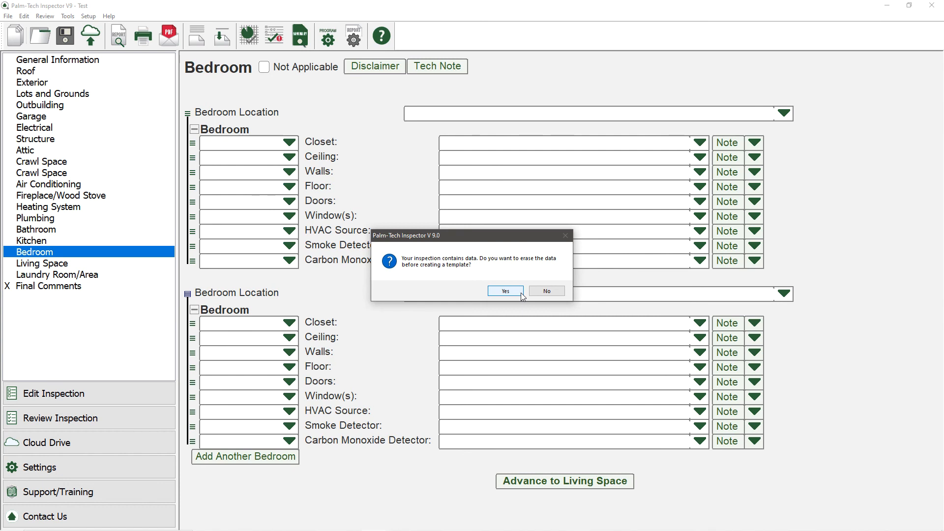
pyautogui.click(504, 291)
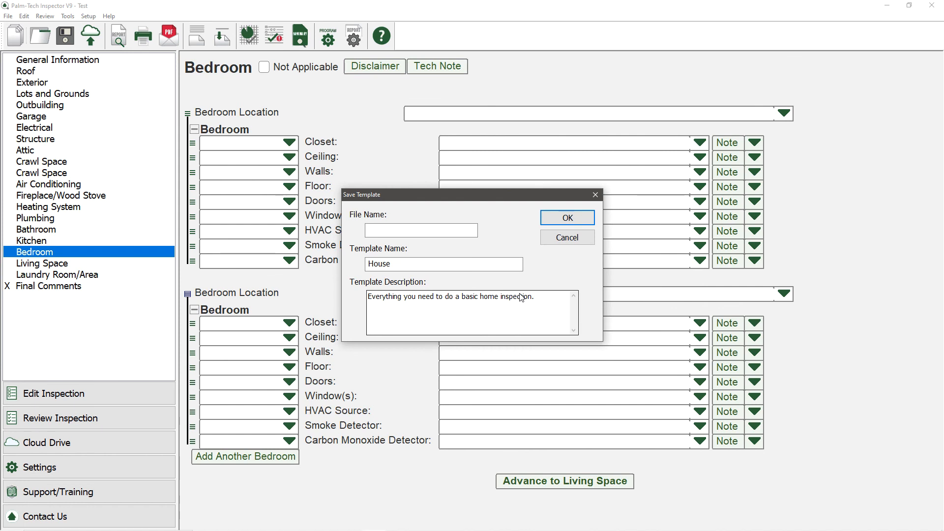
pyautogui.write('C')
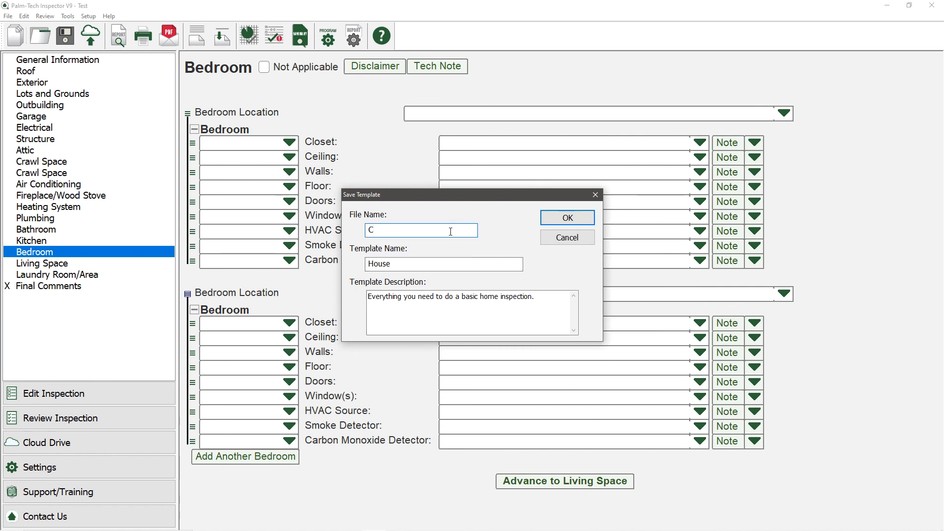
pyautogui.write('ustom House')
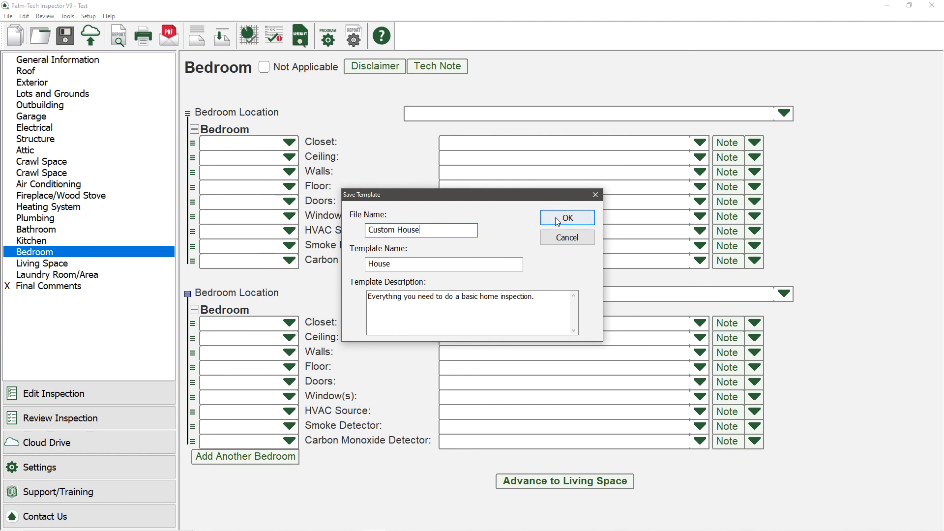
pyautogui.click(567, 218)
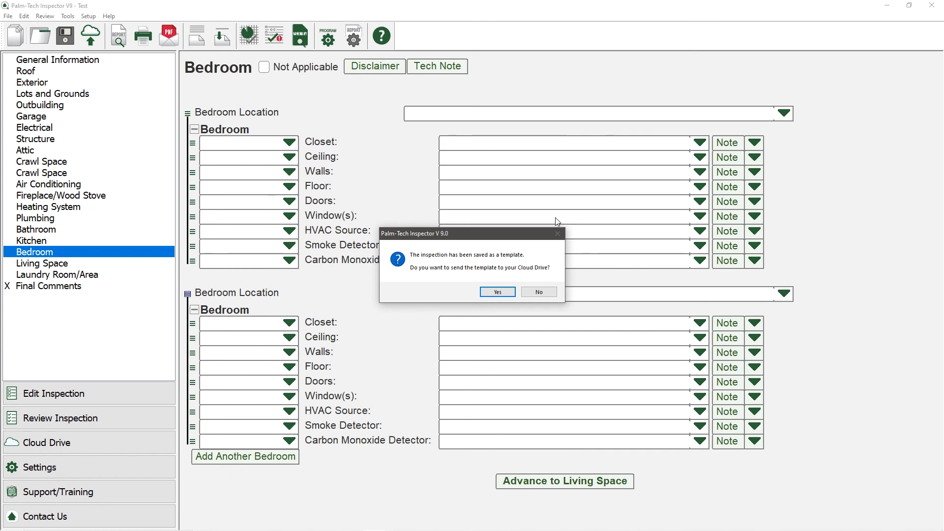
pyautogui.moveTo(553, 228)
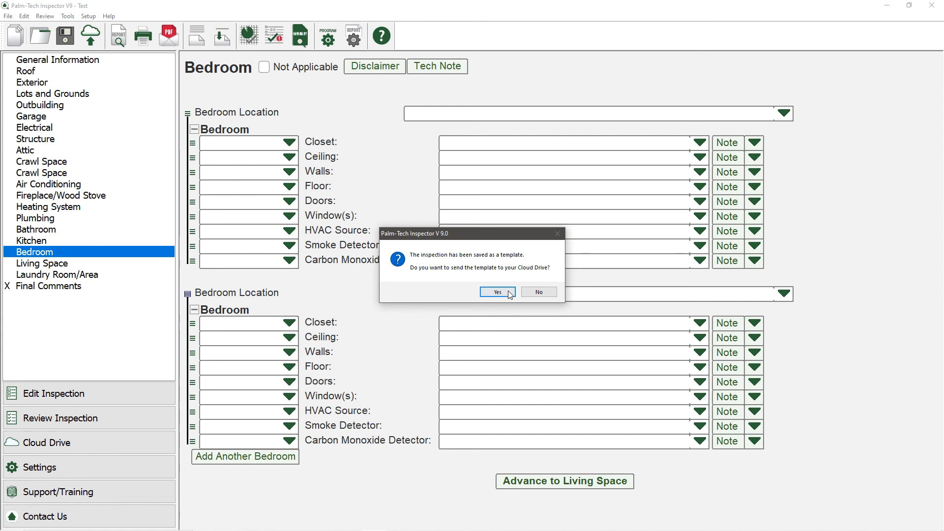
# Upload the Custom House template to the Cloud Drive, then close Test without saving
pyautogui.click(496, 291)
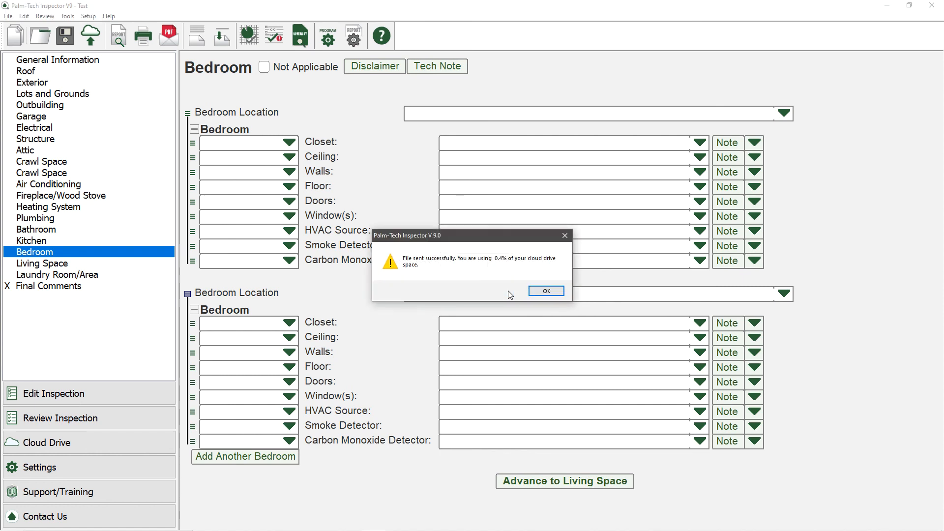
pyautogui.click(544, 291)
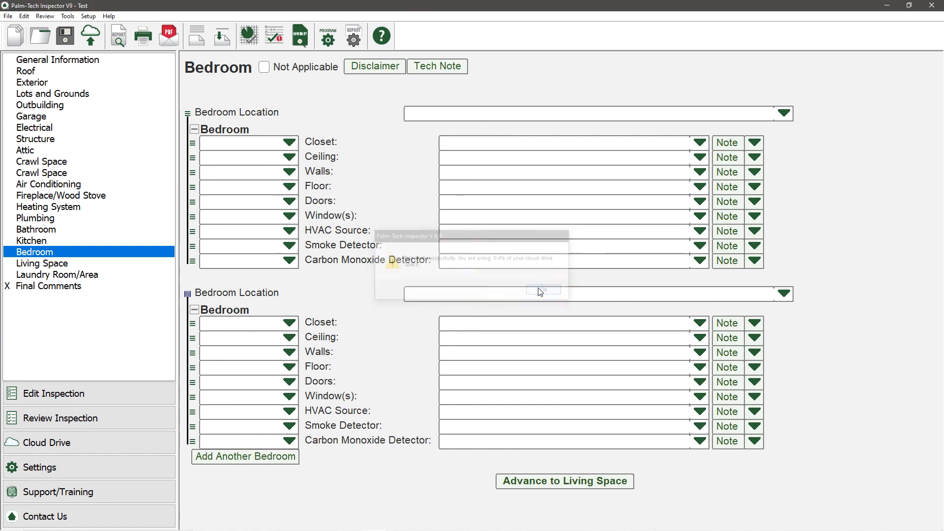
pyautogui.click(543, 289)
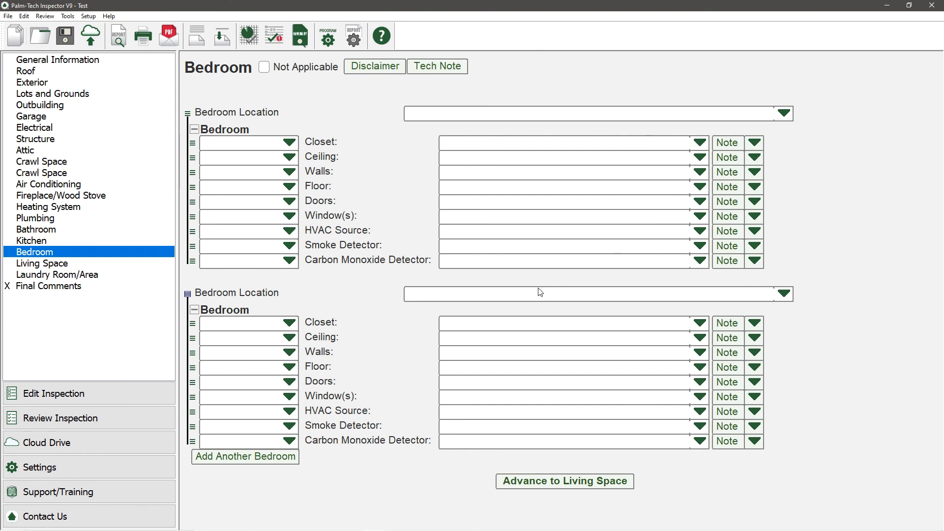
pyautogui.moveTo(607, 266)
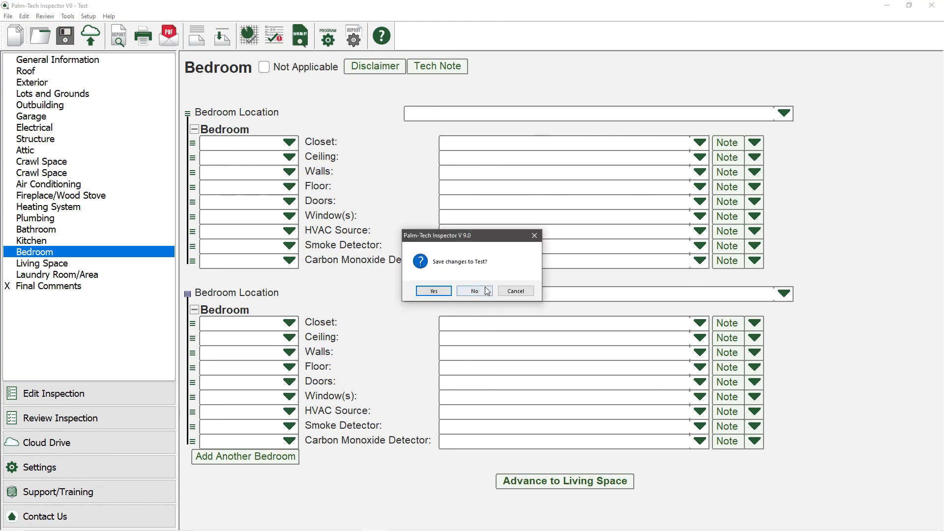
pyautogui.click(475, 291)
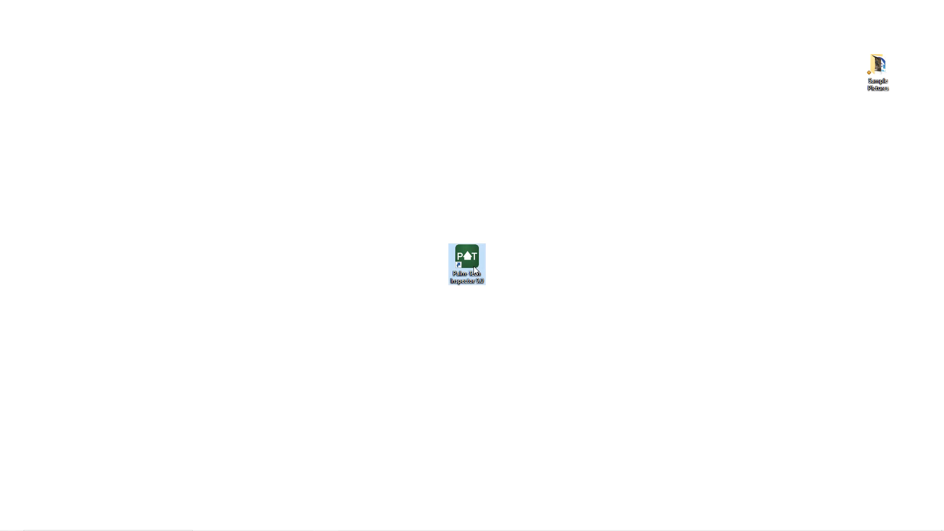
# Relaunch Palm-Tech and select Custom House.tmx in the Start New Inspection list
pyautogui.doubleClick(466, 263)
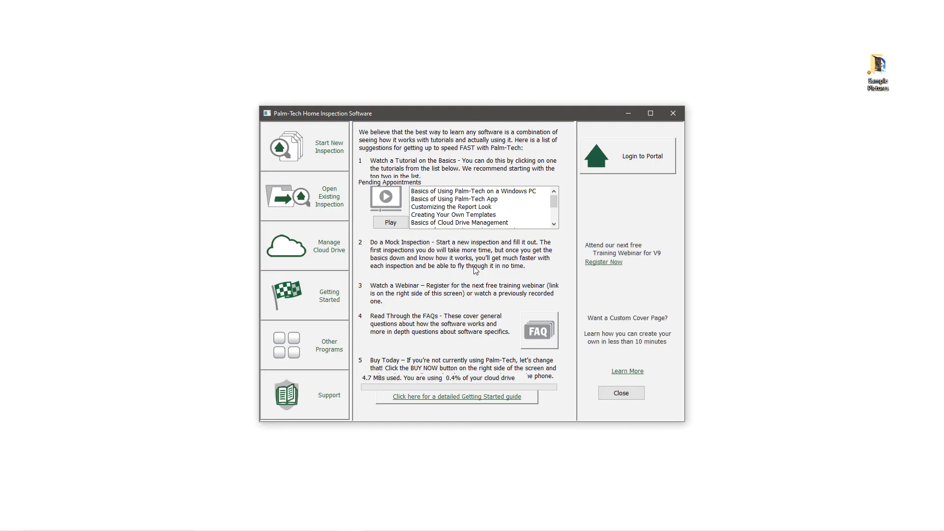
pyautogui.click(305, 147)
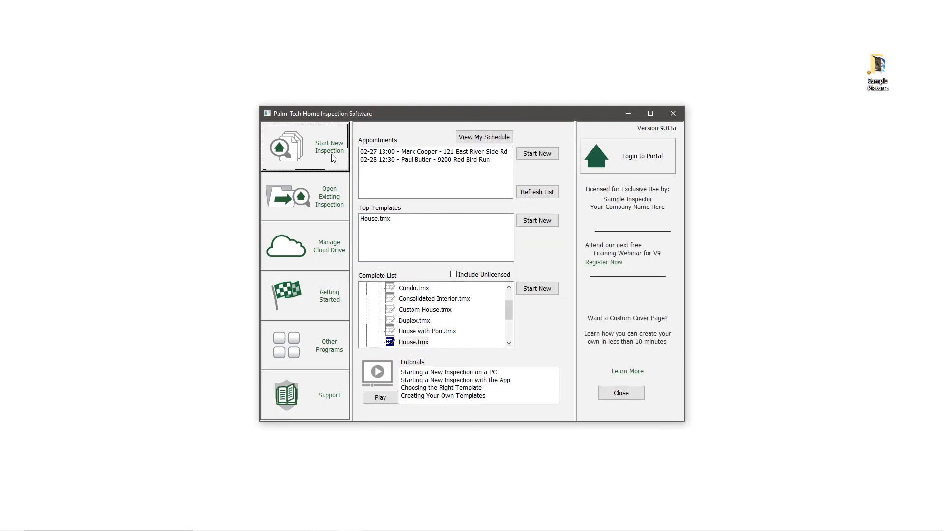
pyautogui.click(425, 310)
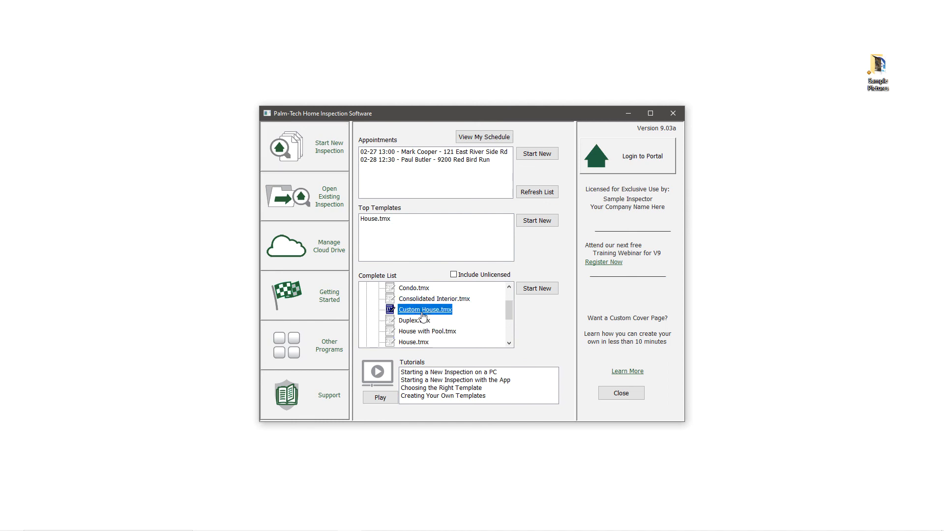
pyautogui.moveTo(443, 315)
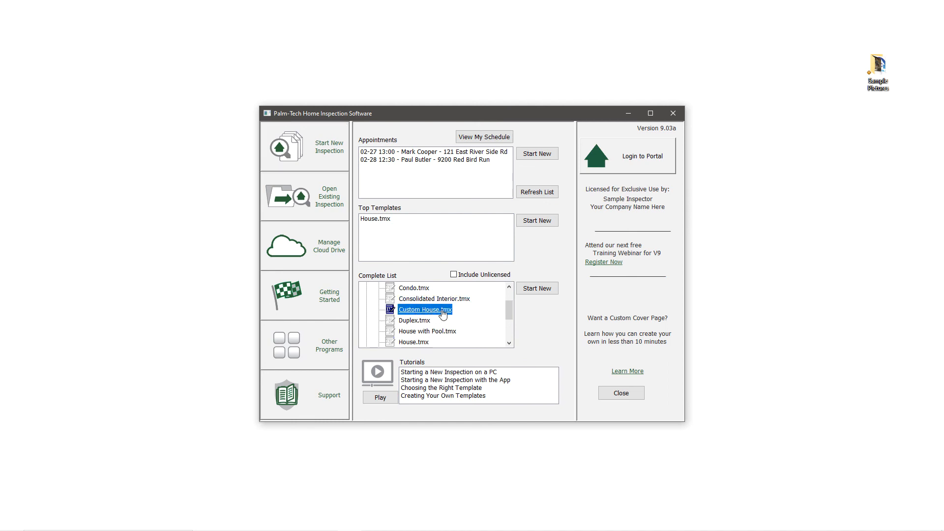